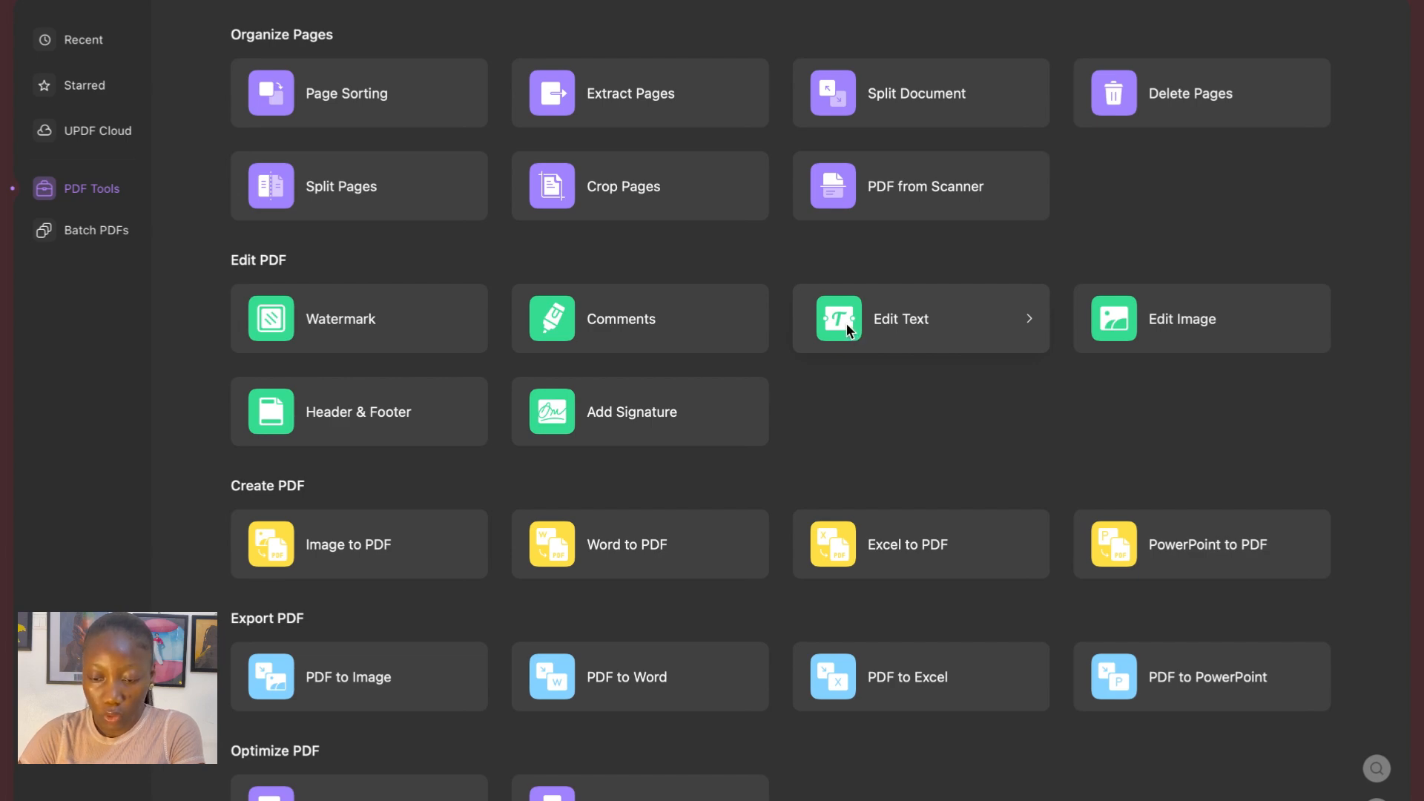
Step: Load the 10890 (1).pdf application form from Downloads for text editing
{"action": "left_click", "coordinate": [901, 319]}
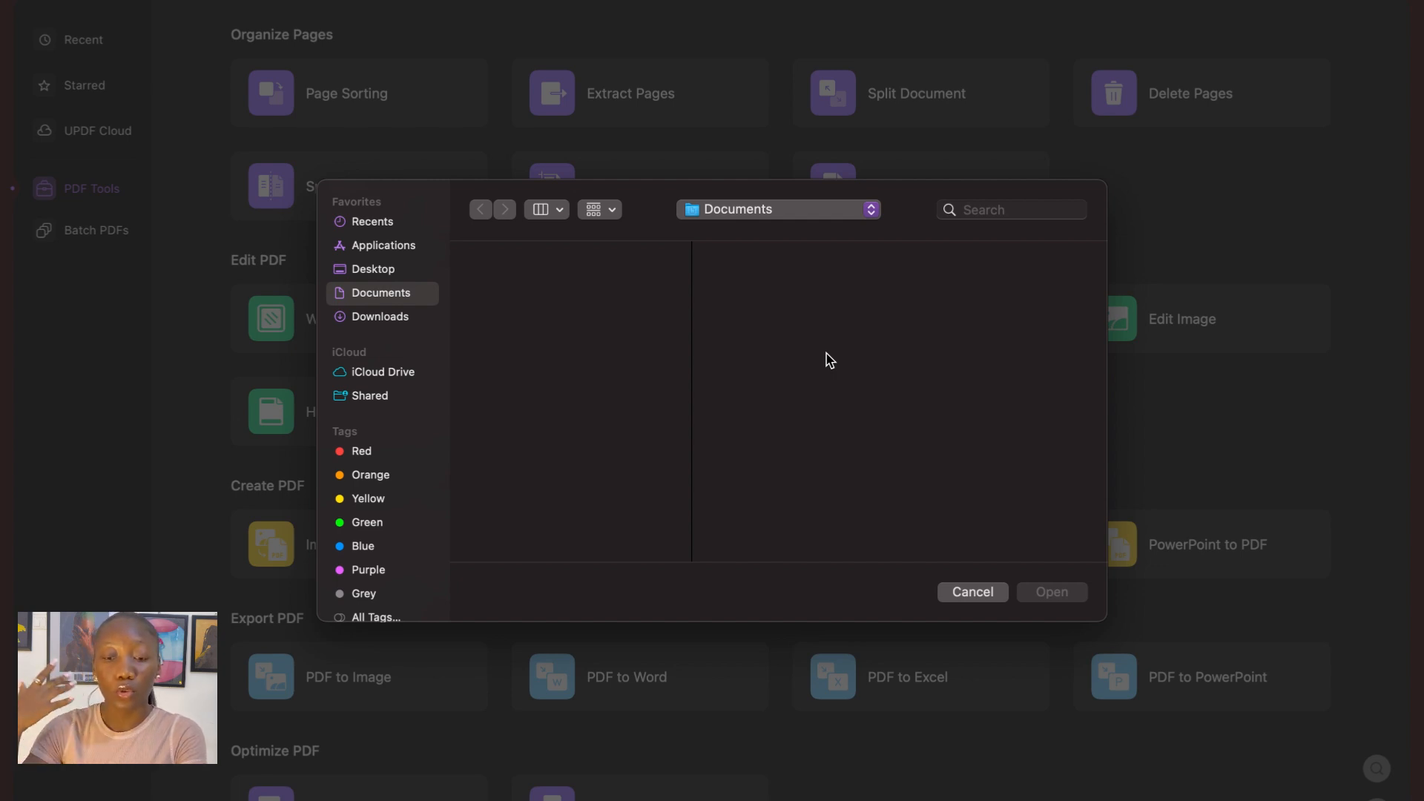
{"action": "mouse_move", "coordinate": [418, 325]}
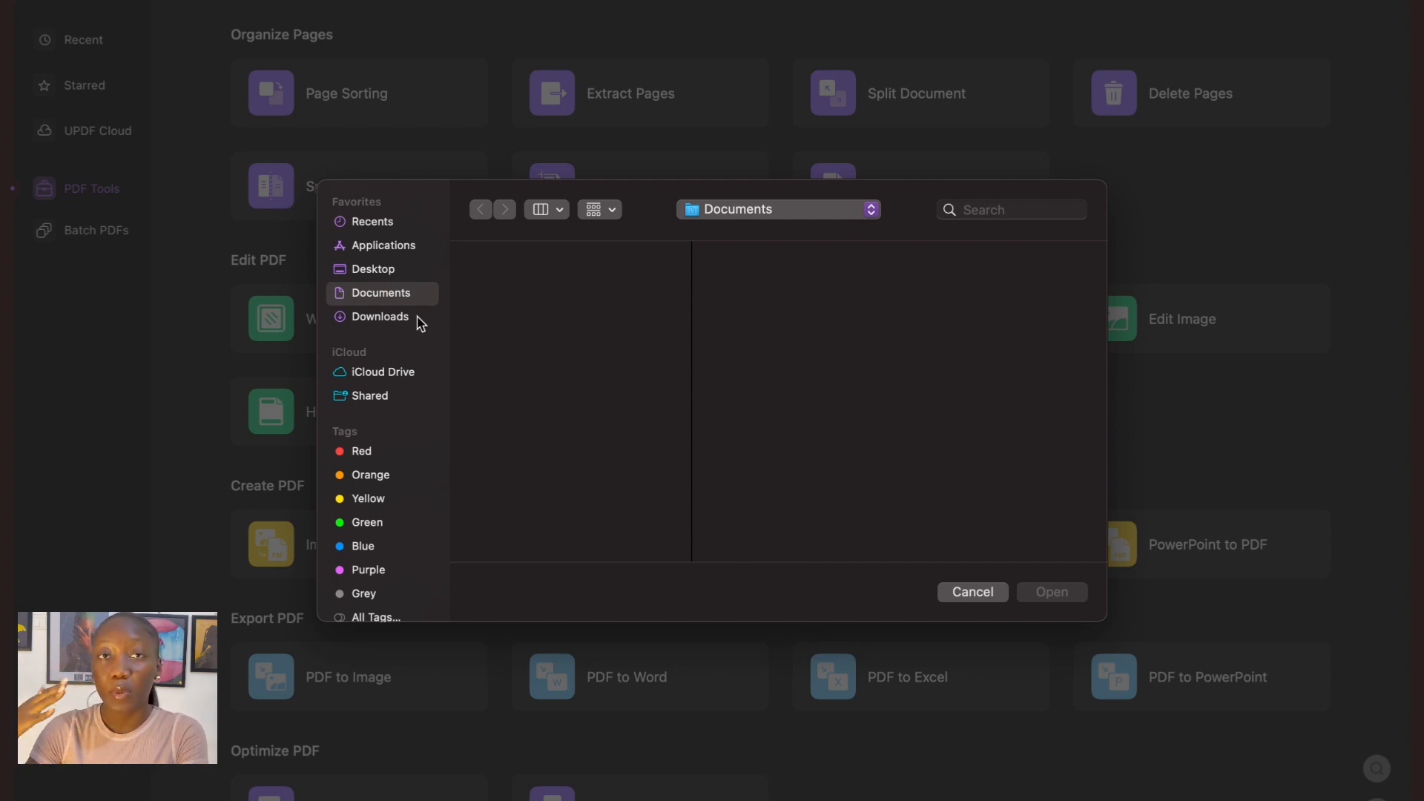
{"action": "left_click", "coordinate": [378, 316]}
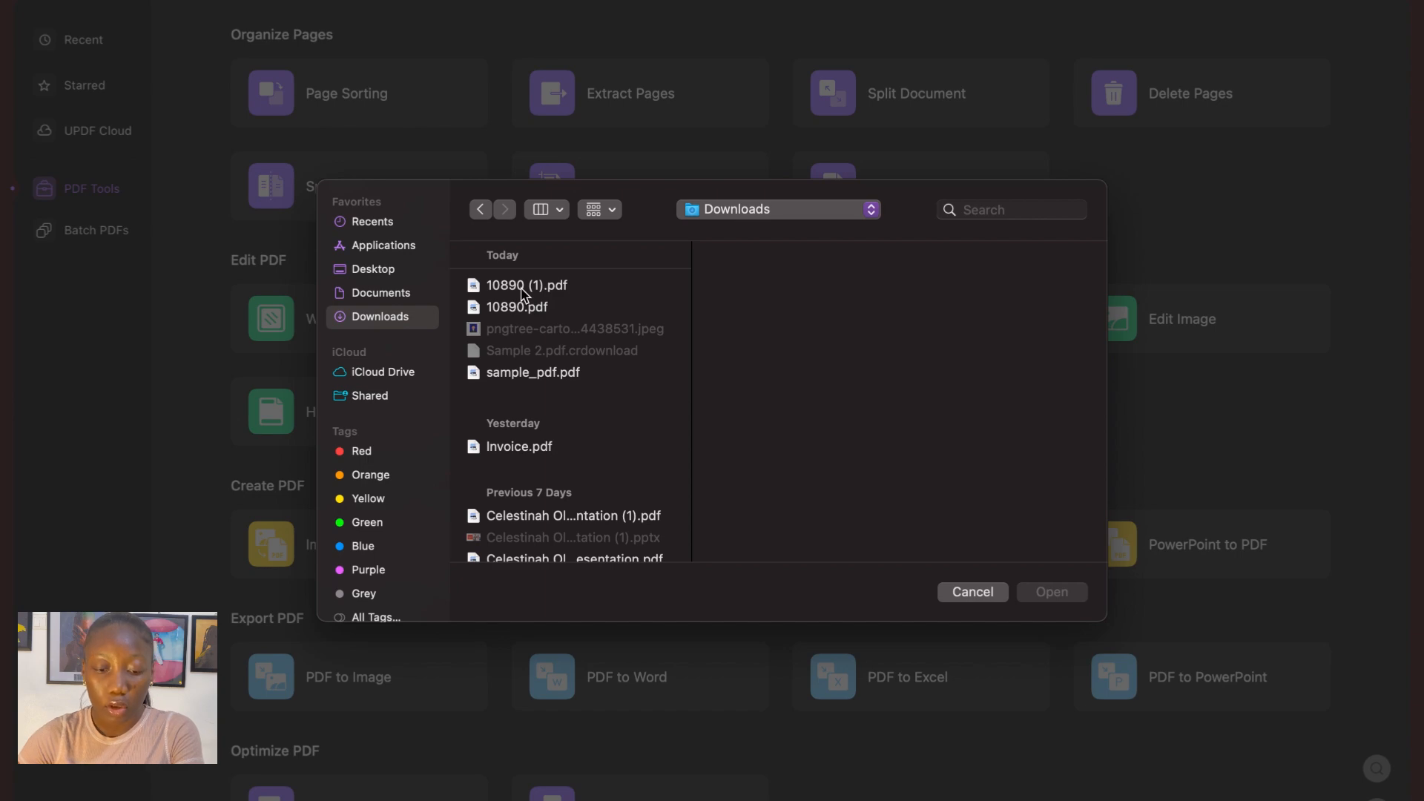
{"action": "left_click", "coordinate": [526, 285]}
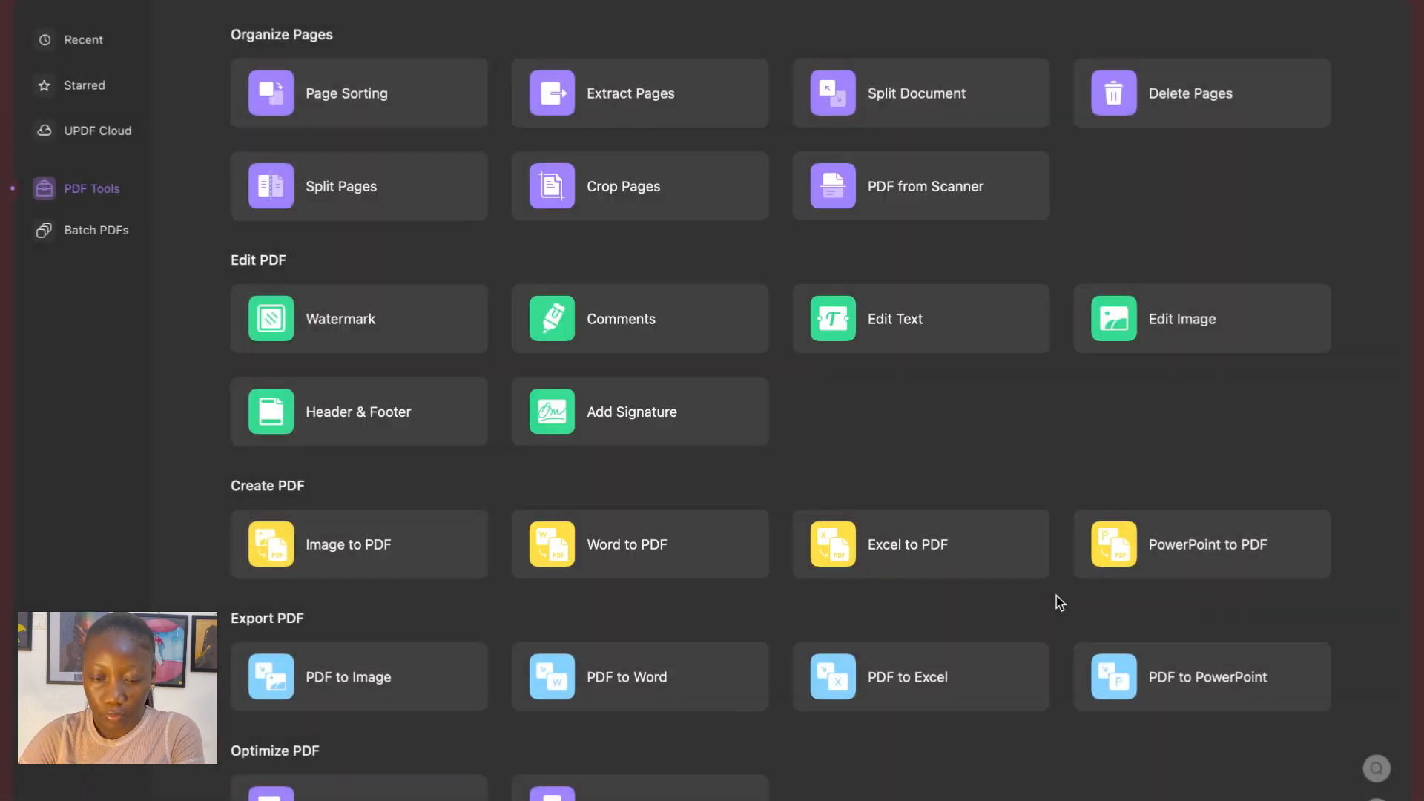
{"action": "left_click", "coordinate": [895, 319]}
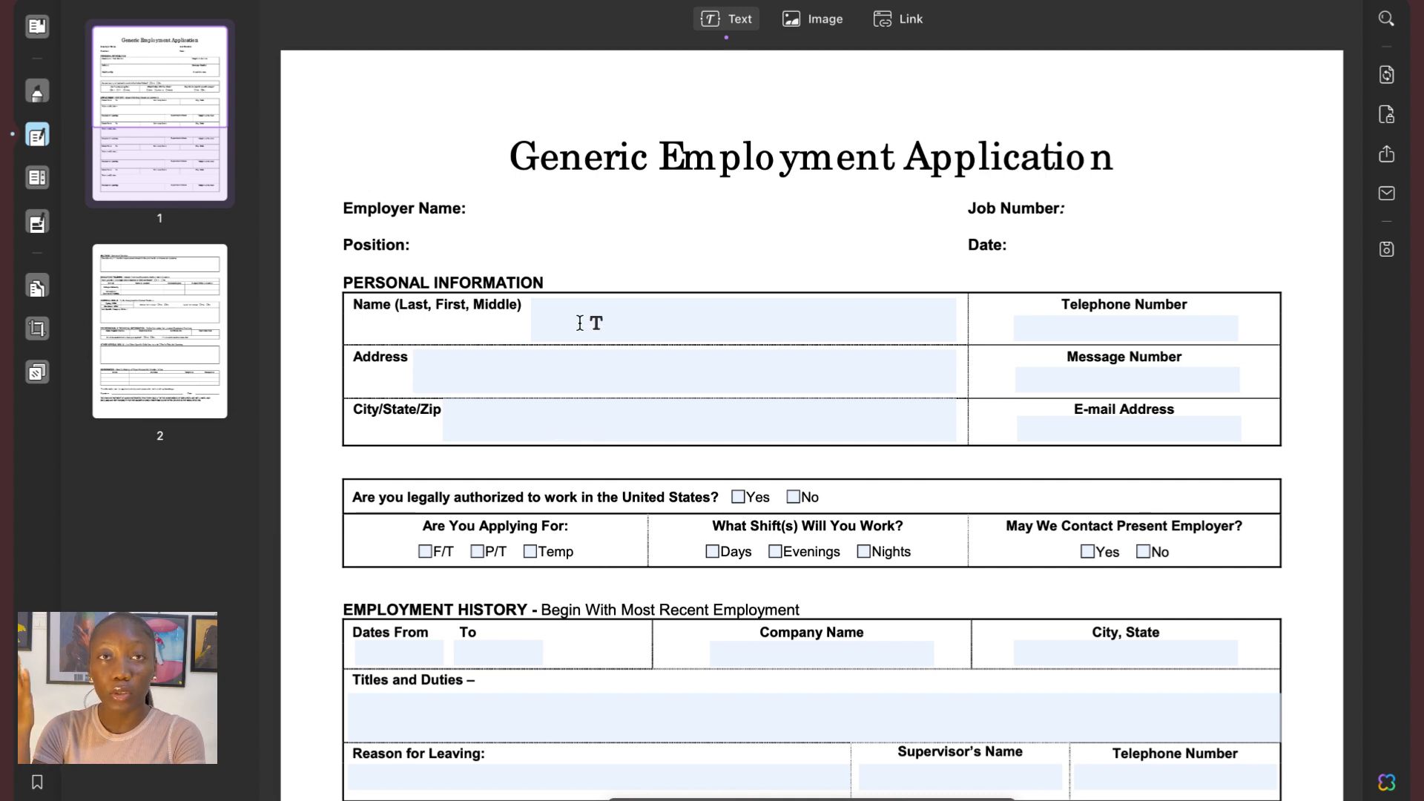
{"action": "left_click", "coordinate": [586, 320]}
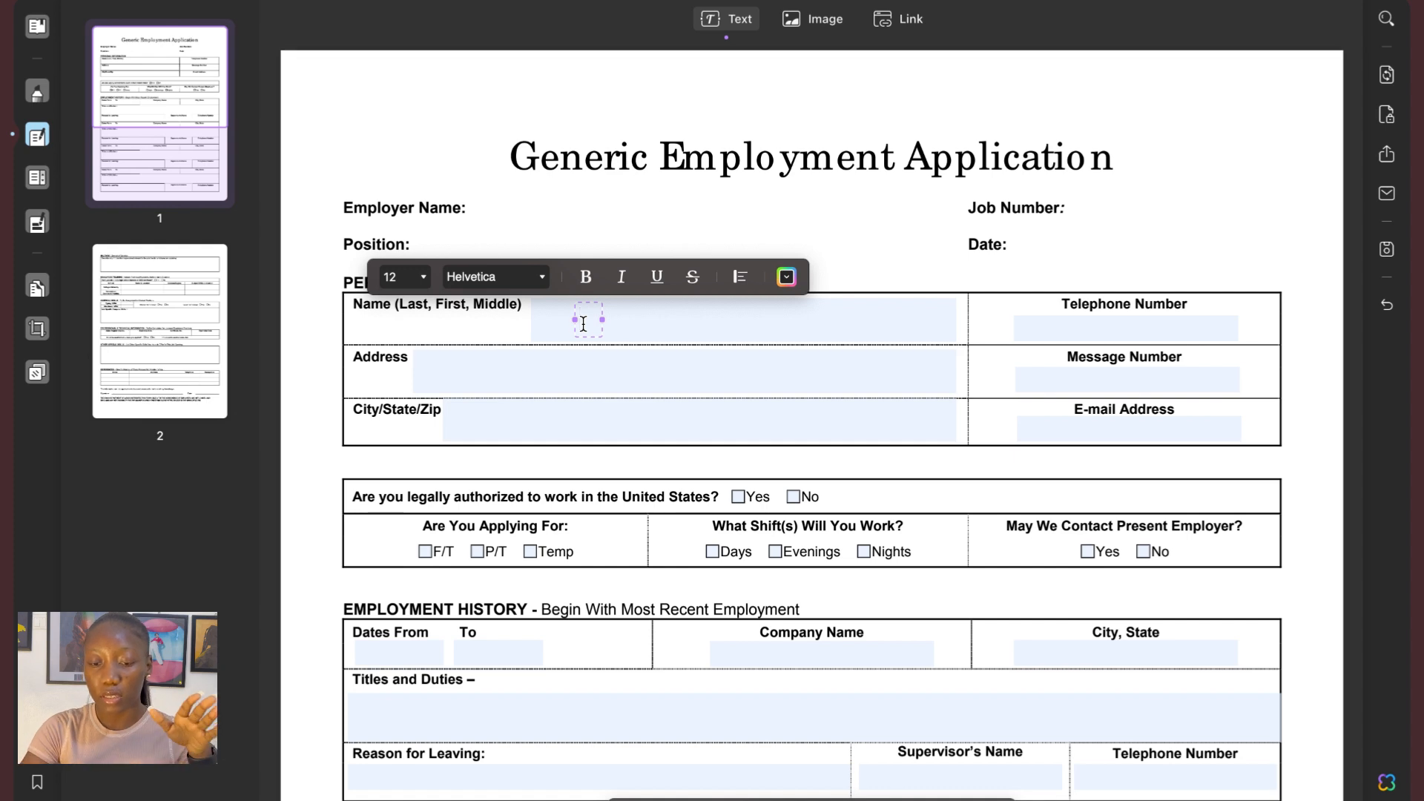
{"action": "type", "text": "Rh"}
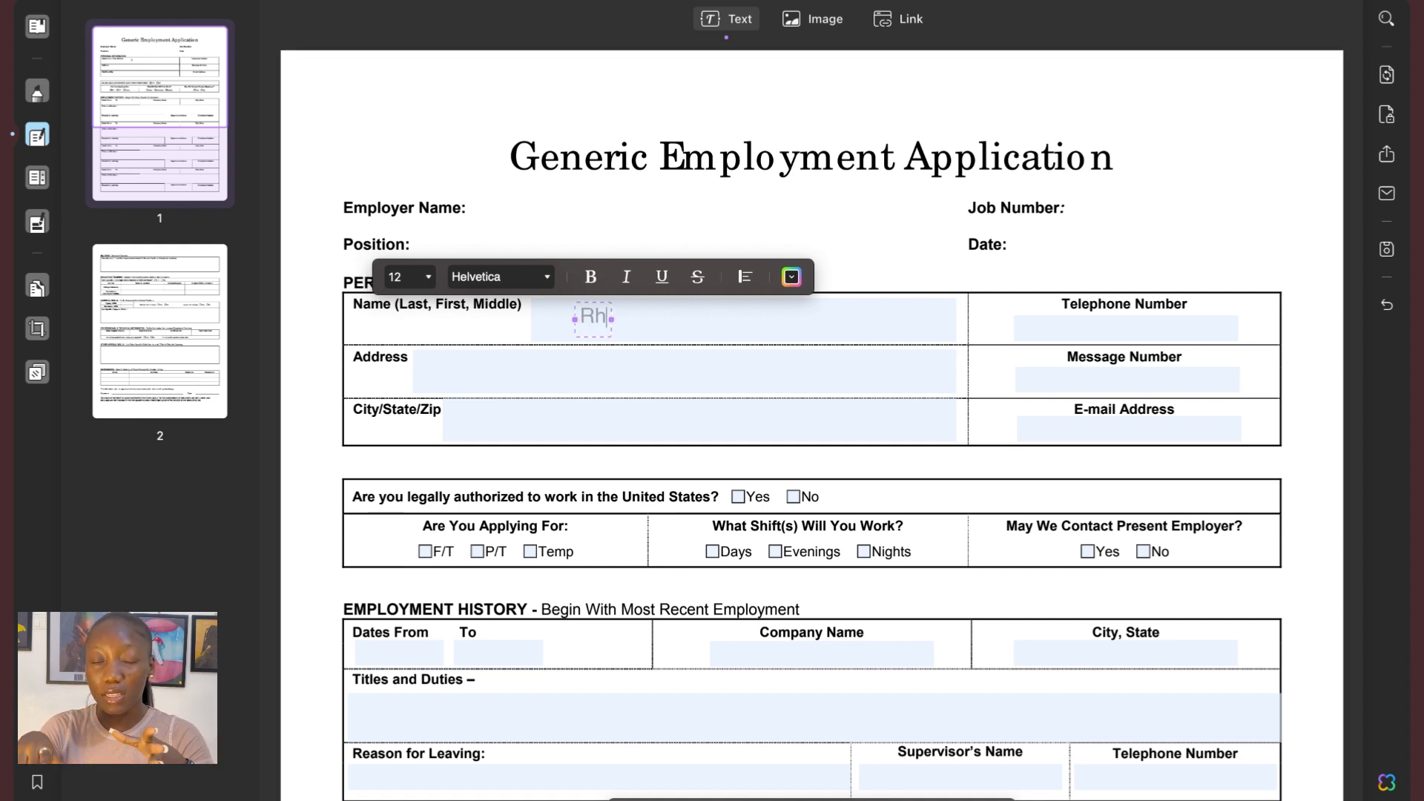
{"action": "type", "text": "o"}
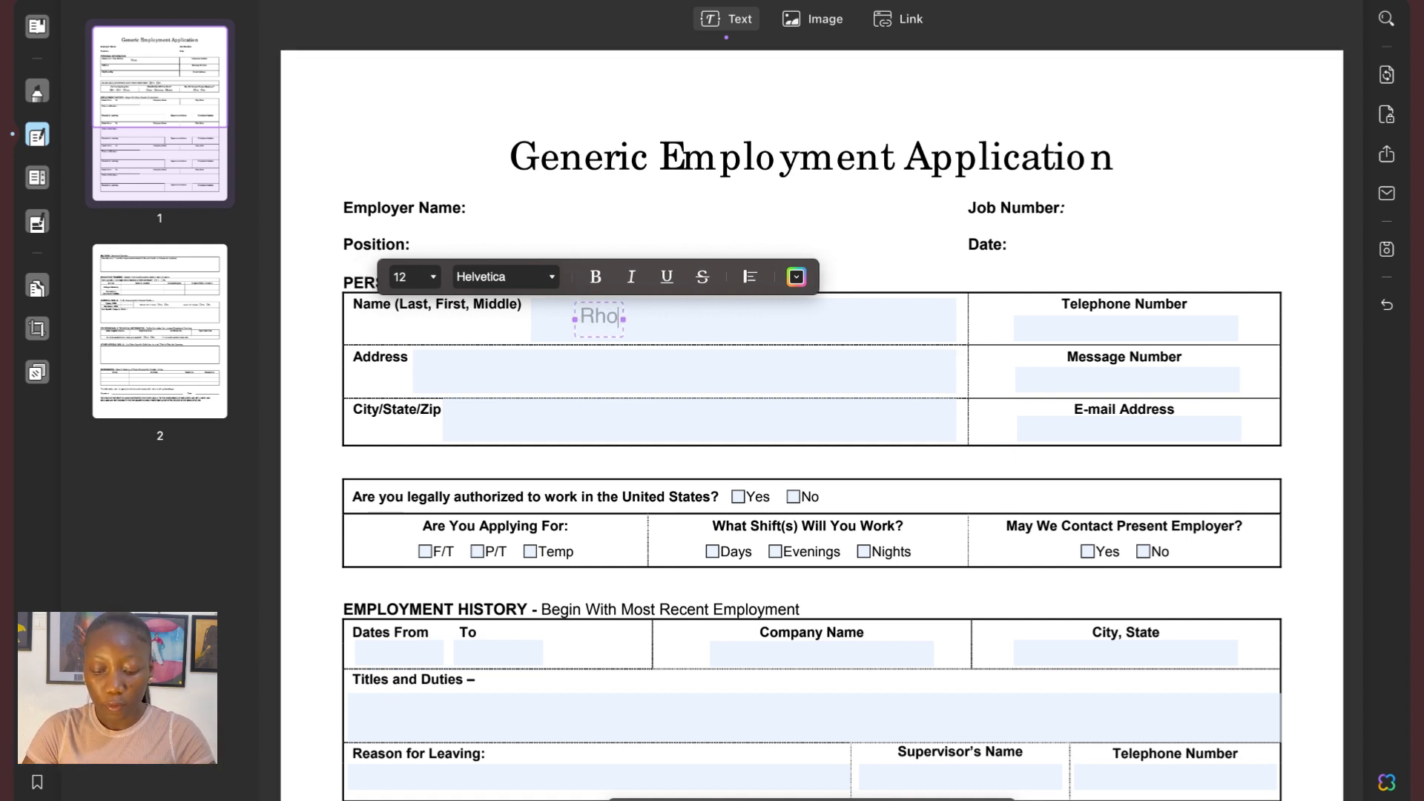
{"action": "type", "text": "da O"}
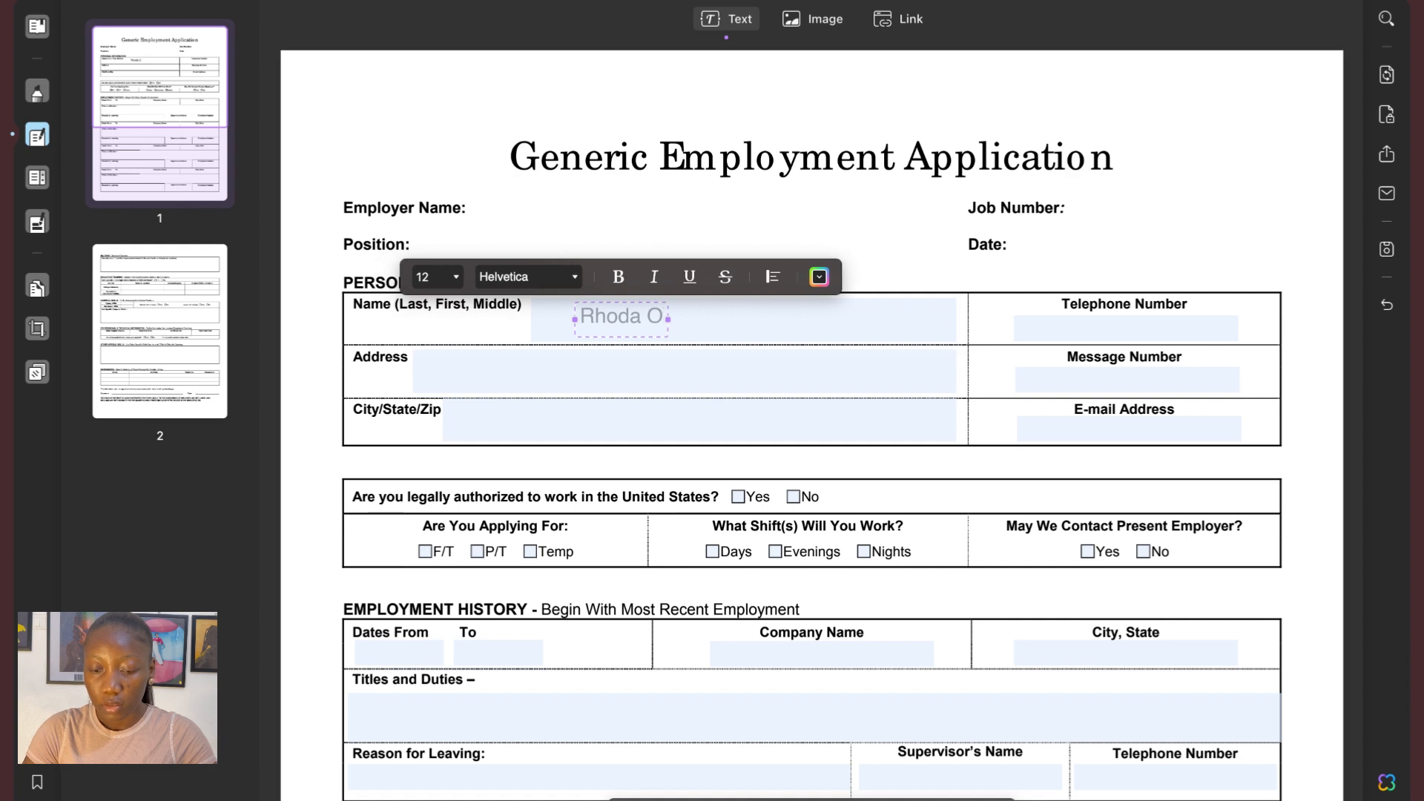
{"action": "type", "text": "labisi"}
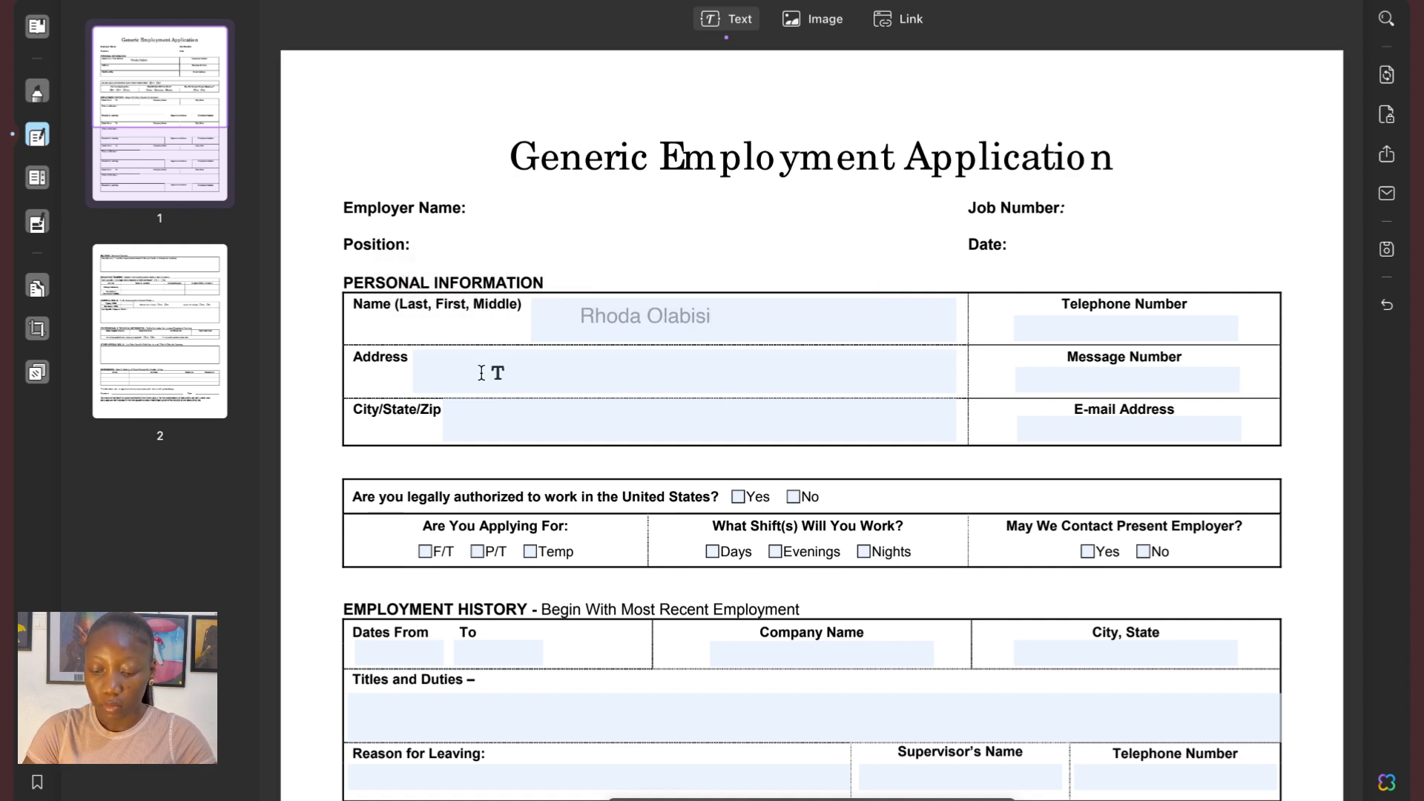
Step: Fill the Address field with 'XYZ CL Sua', correcting a mistyped street letter
{"action": "left_click", "coordinate": [488, 371]}
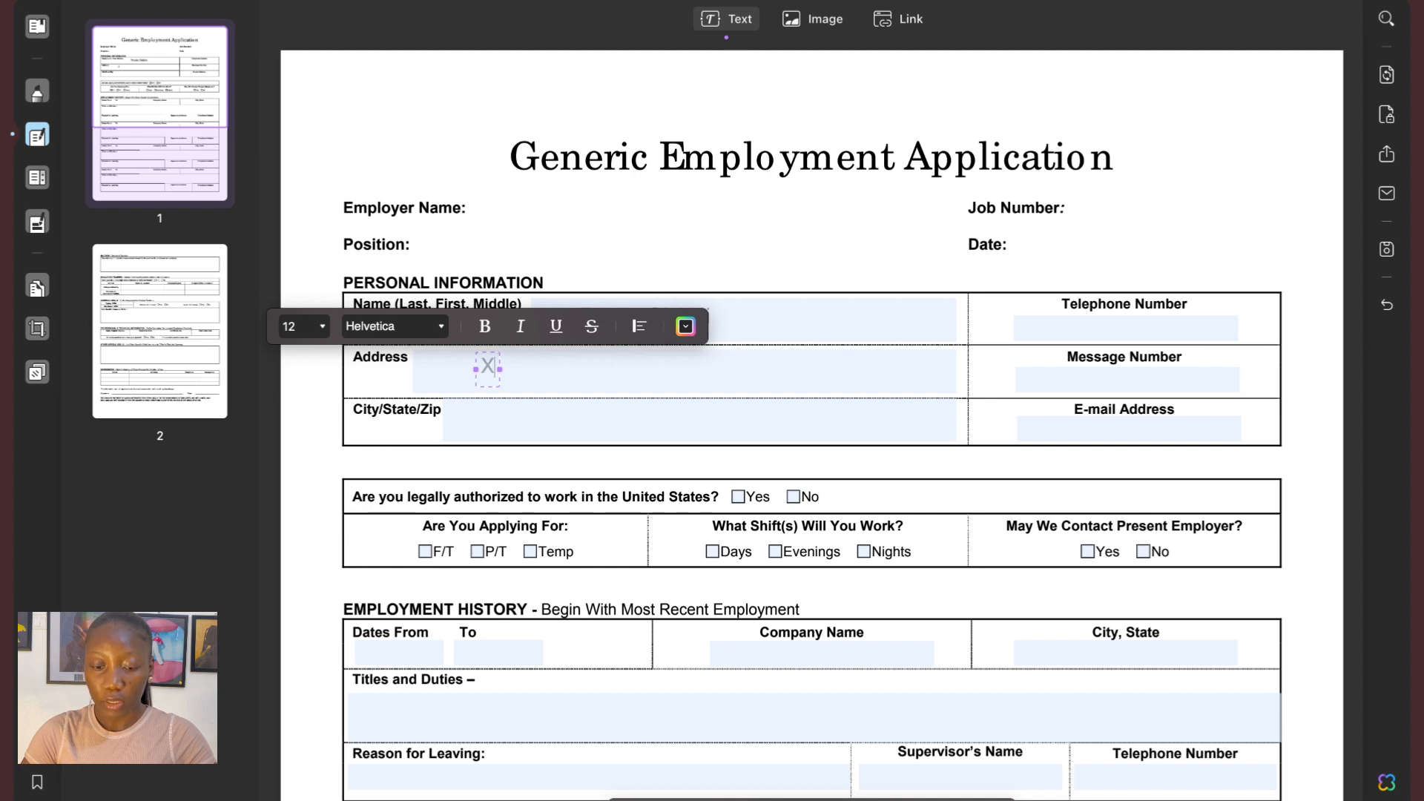
{"action": "type", "text": "XYZ CL"}
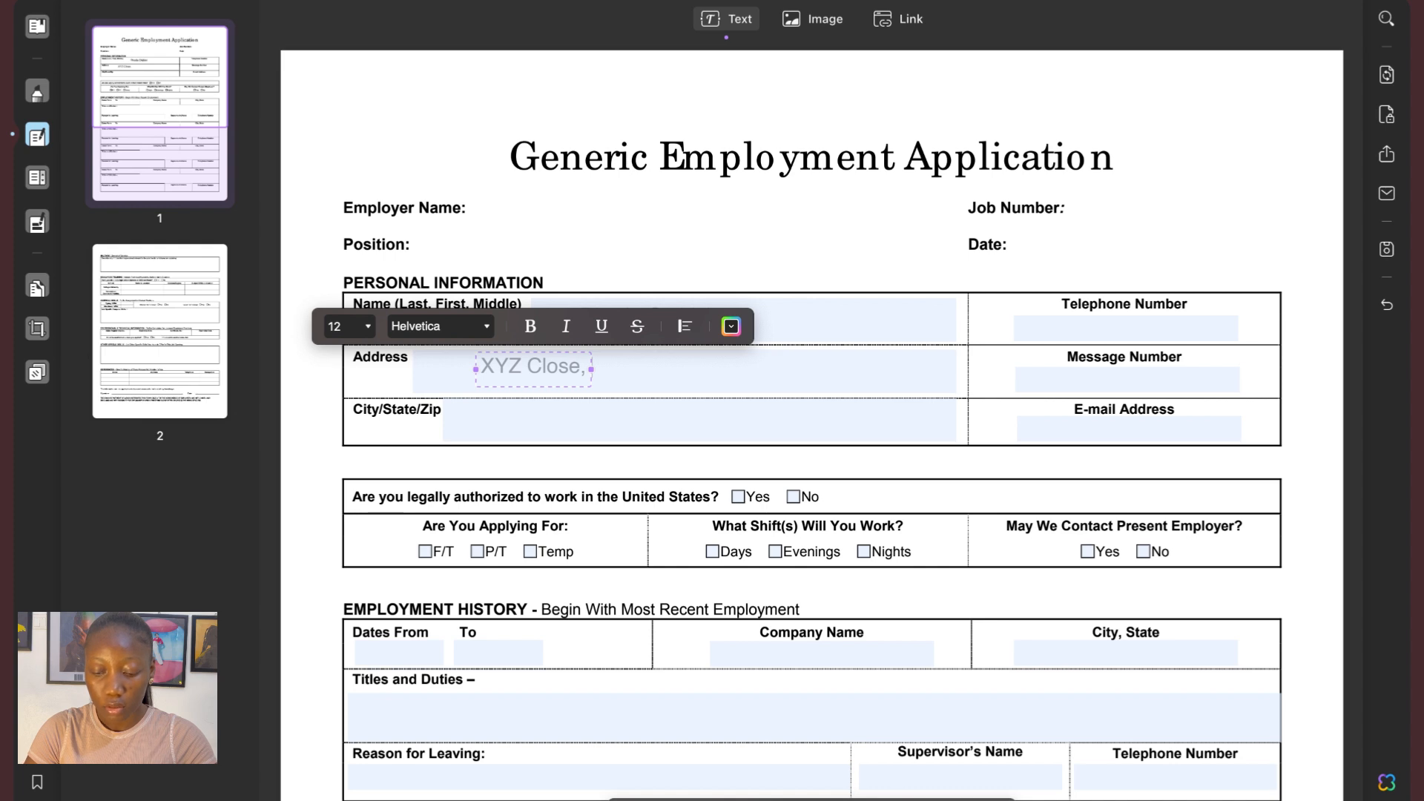
{"action": "type", "text": "Sua"}
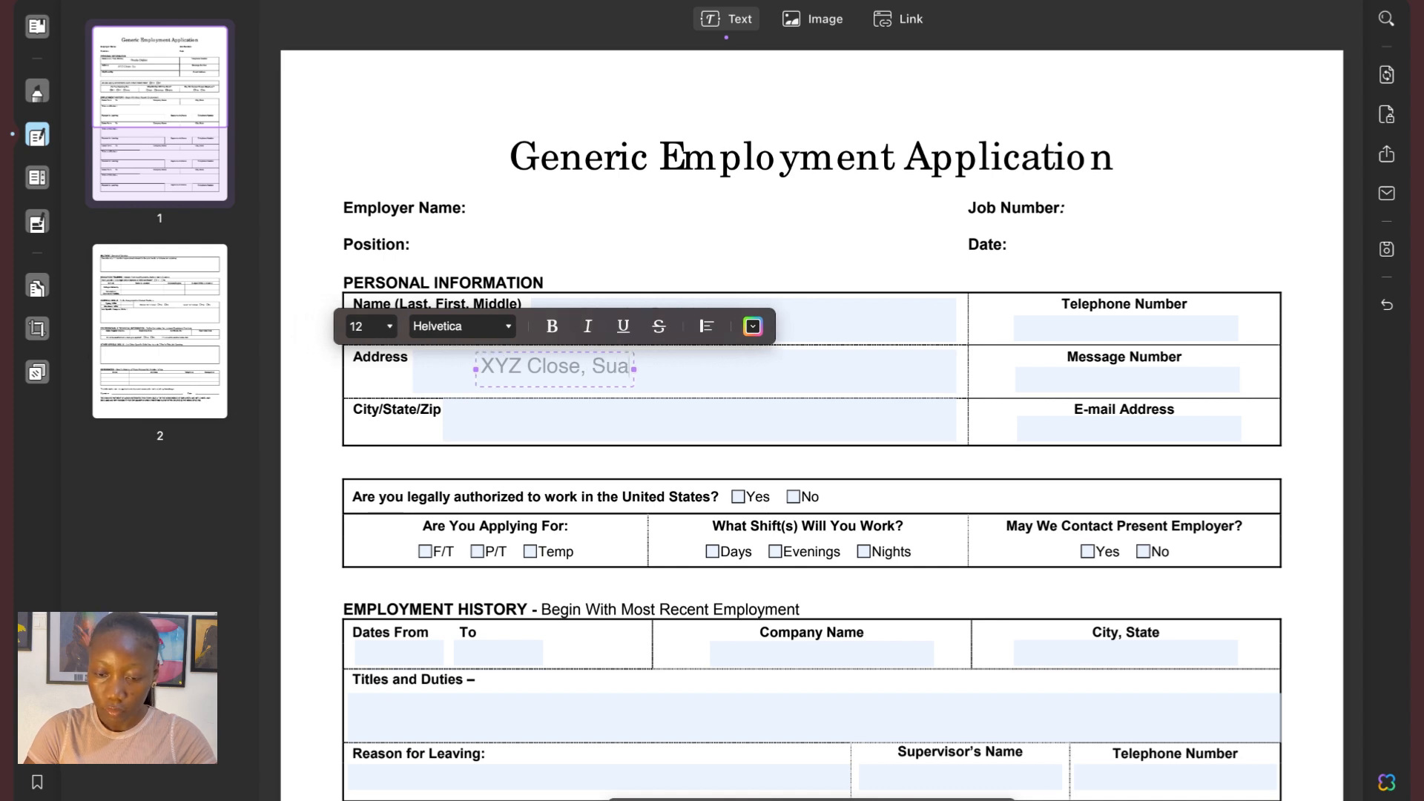
{"action": "key", "text": "Backspace"}
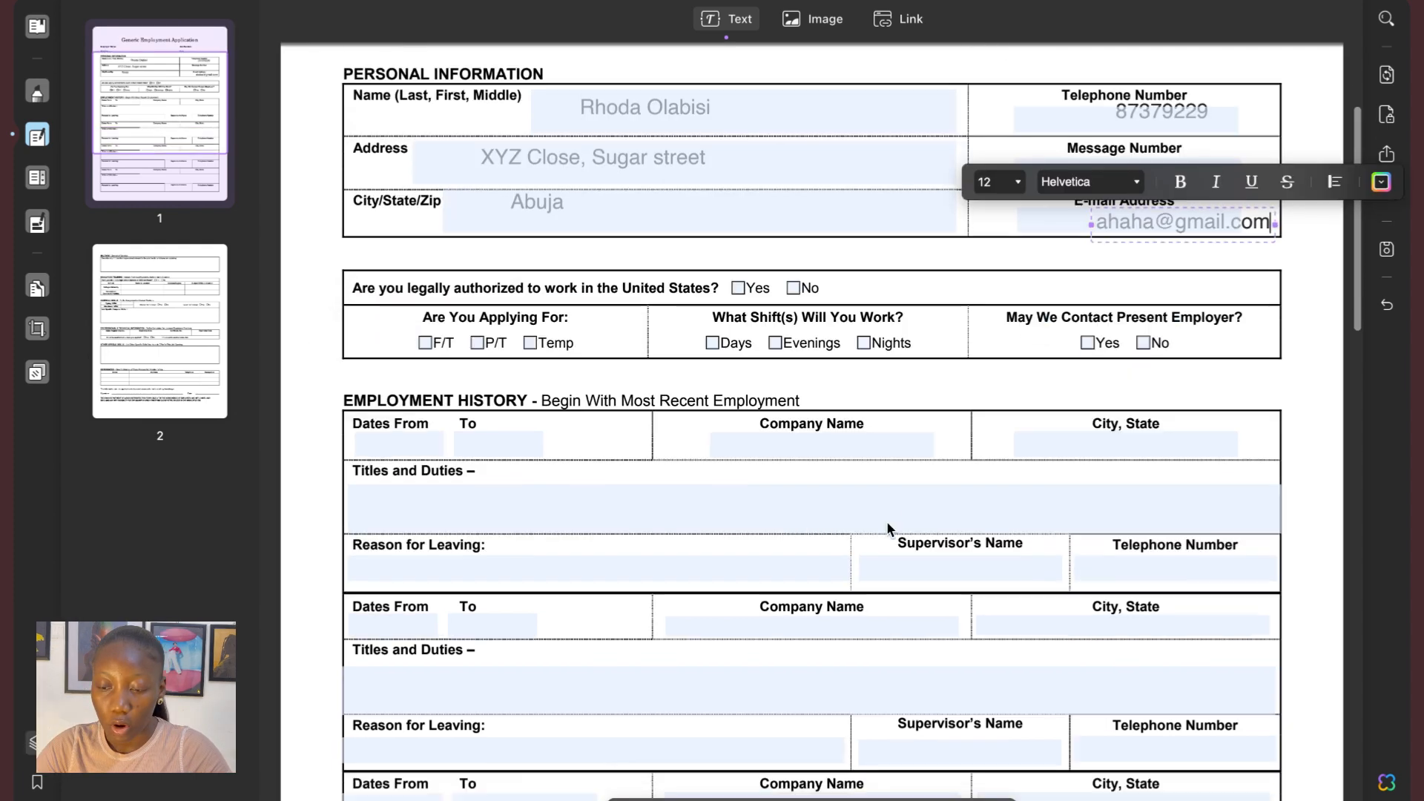
{"action": "scroll", "scroll_direction": "down", "scroll_amount": 3}
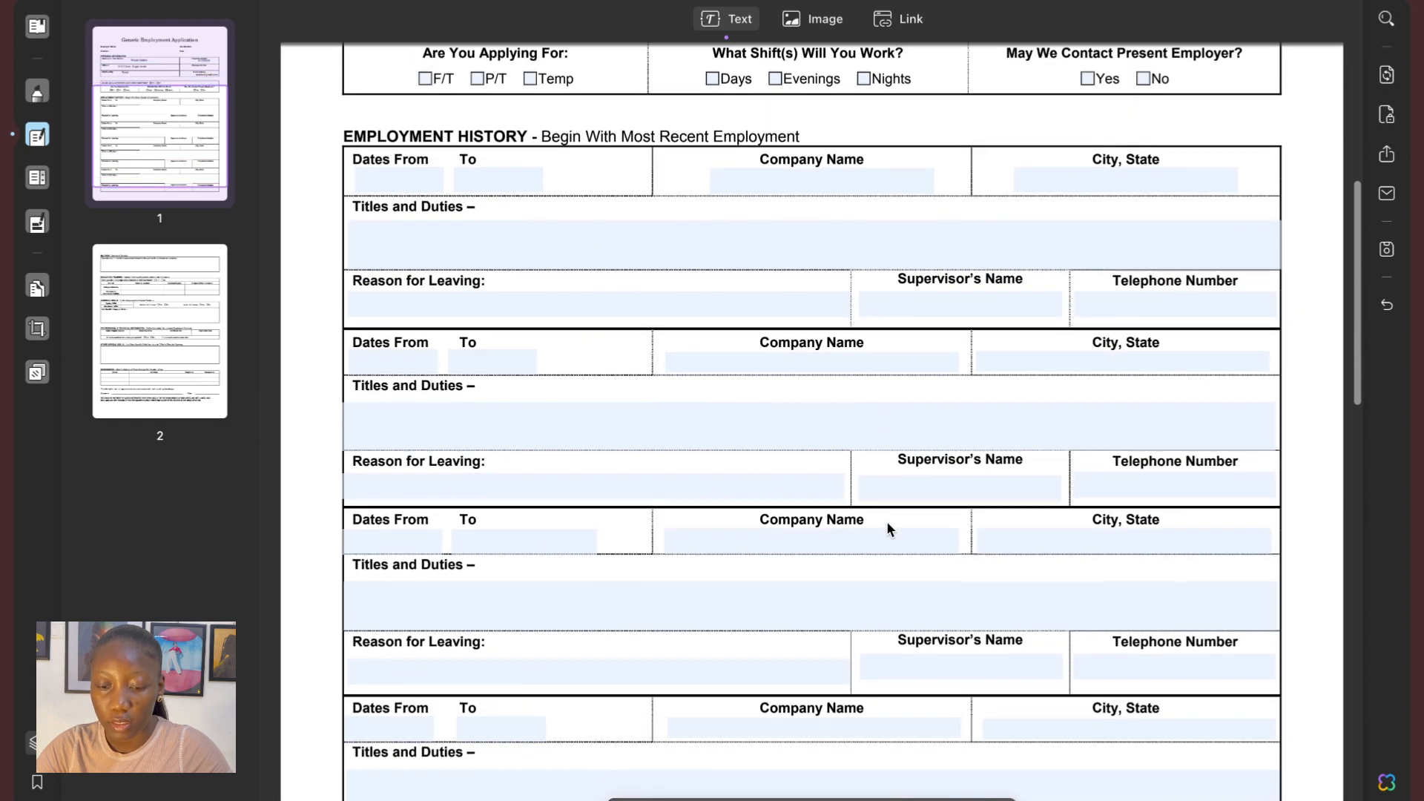
{"action": "scroll", "scroll_direction": "down", "scroll_amount": 3}
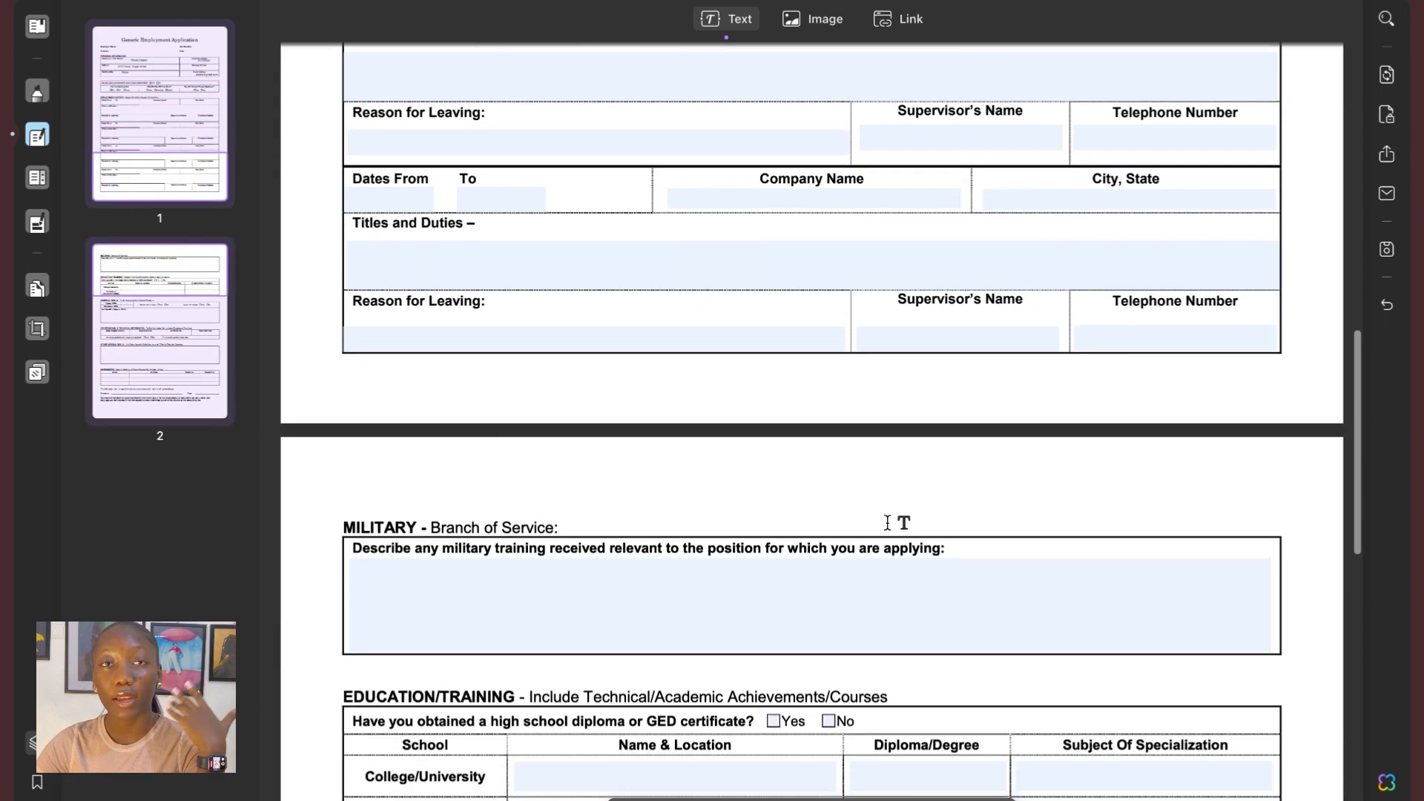
{"action": "scroll", "scroll_direction": "down", "scroll_amount": 3}
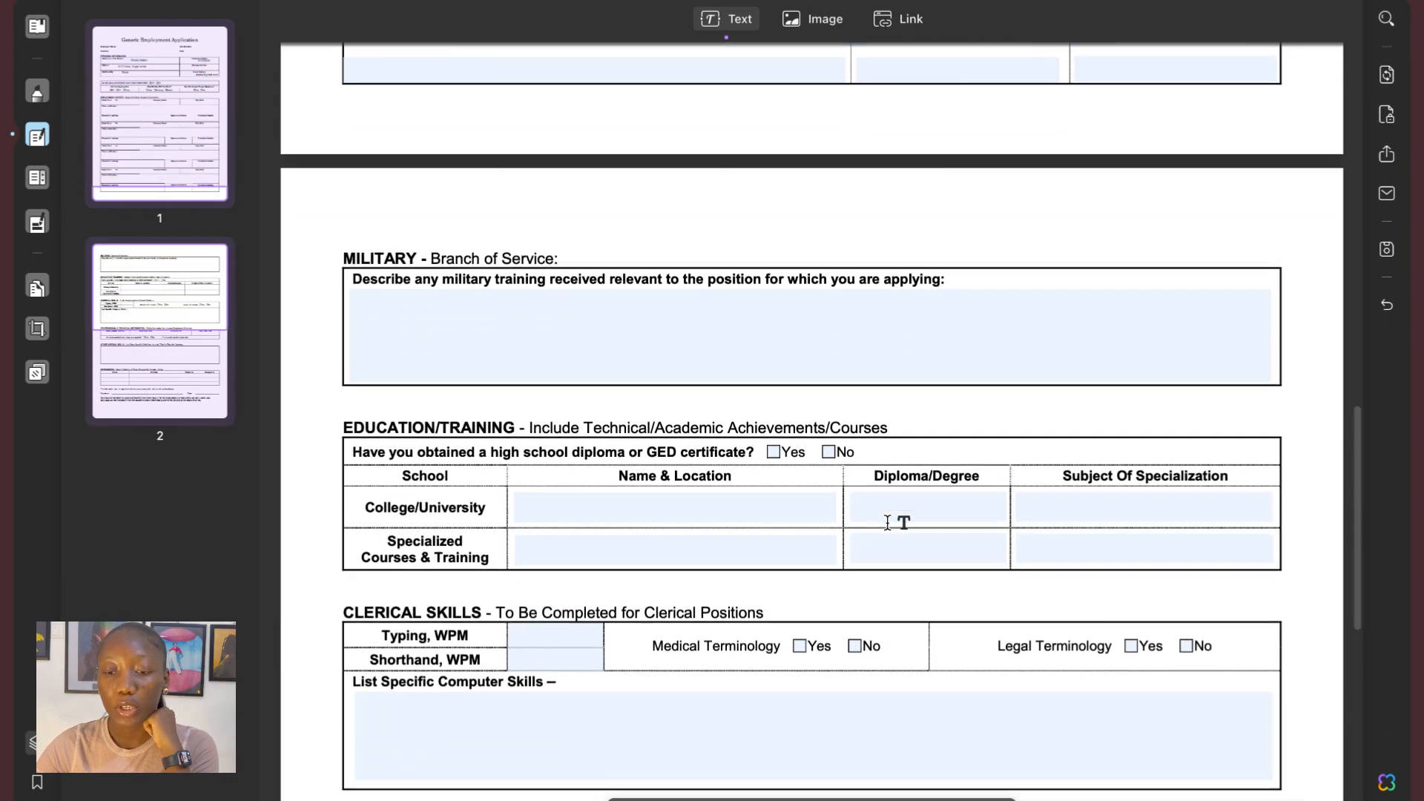
{"action": "scroll", "scroll_direction": "down", "scroll_amount": 3}
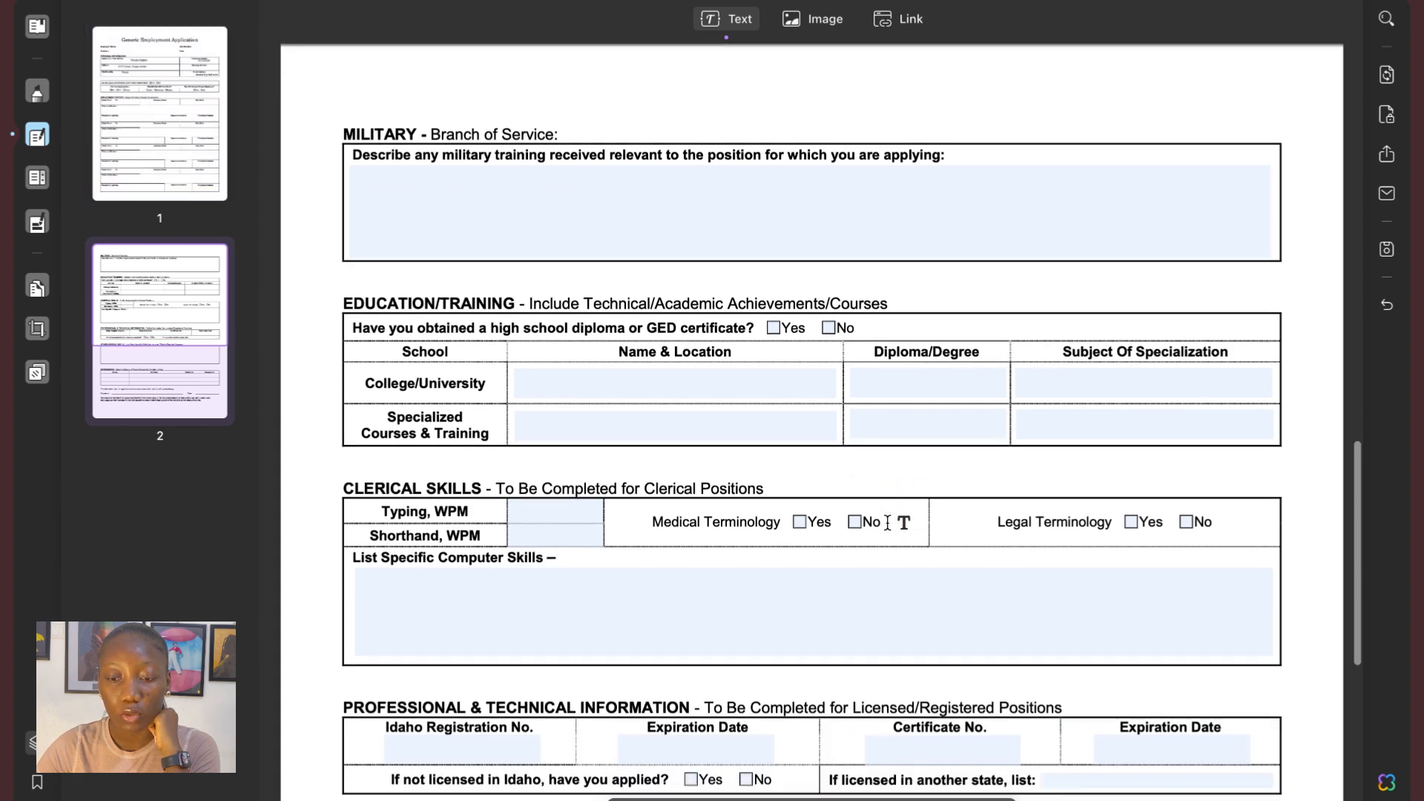
{"action": "scroll", "scroll_direction": "up", "scroll_amount": 3}
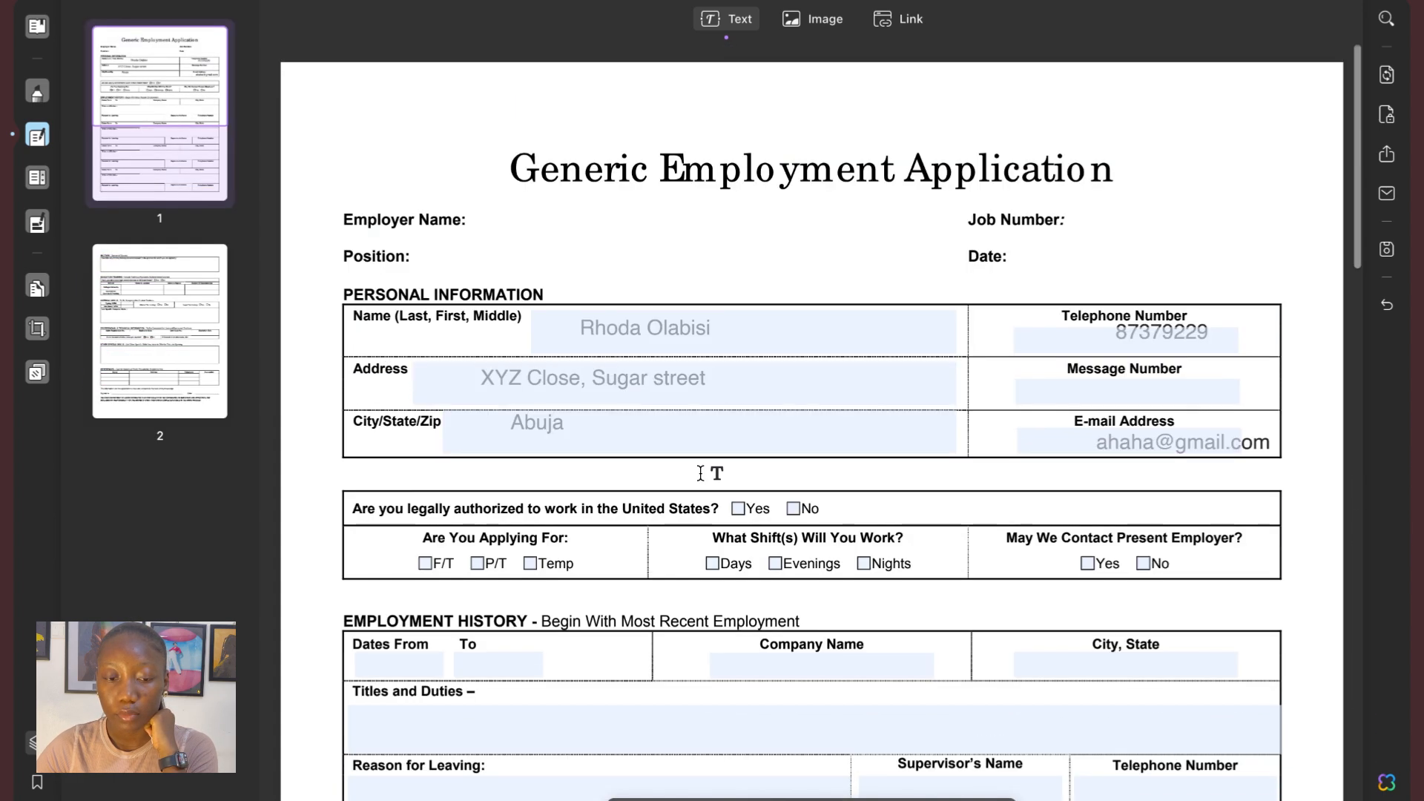
{"action": "left_click", "coordinate": [810, 169]}
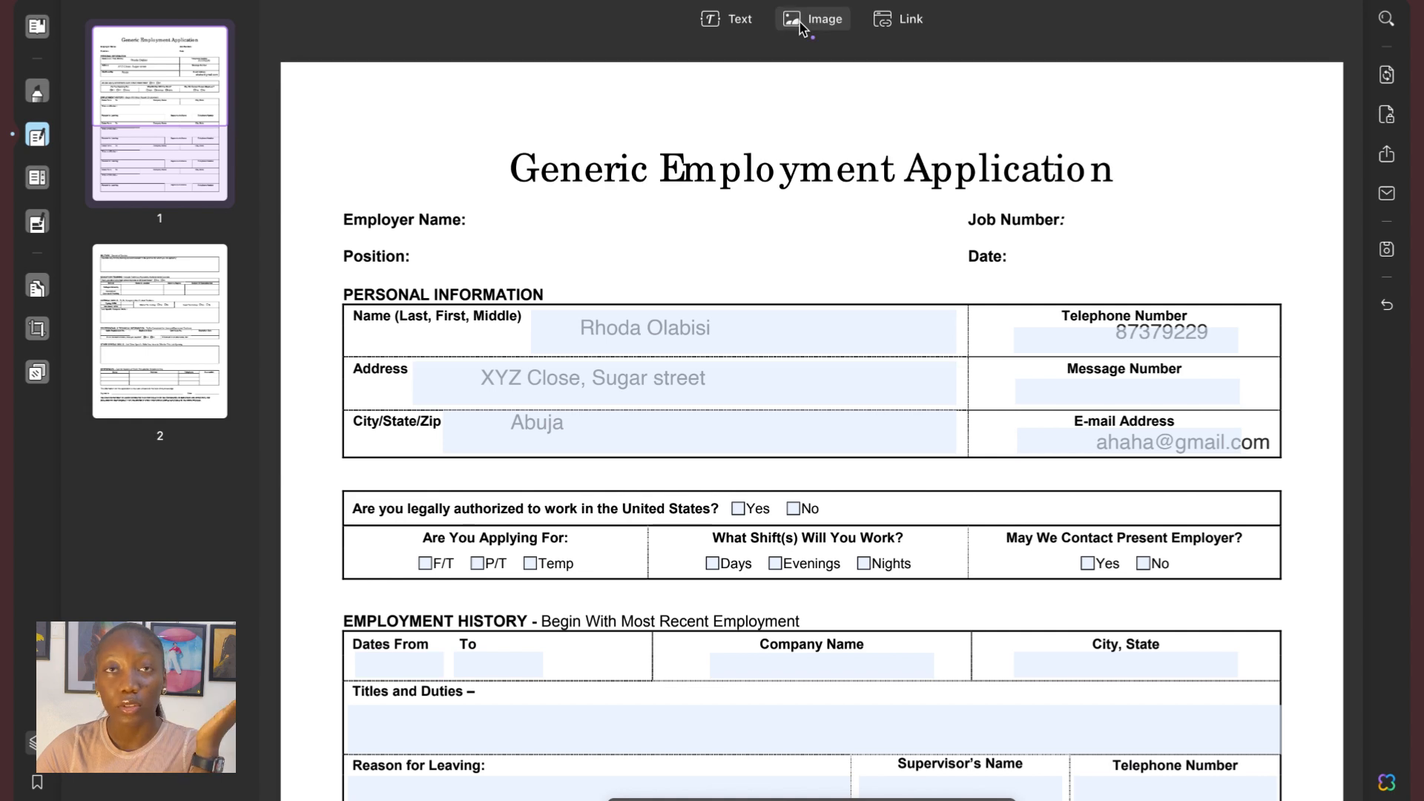
Step: Insert the pngtree cartoon boy photo from Downloads onto the first page
{"action": "left_click", "coordinate": [811, 18]}
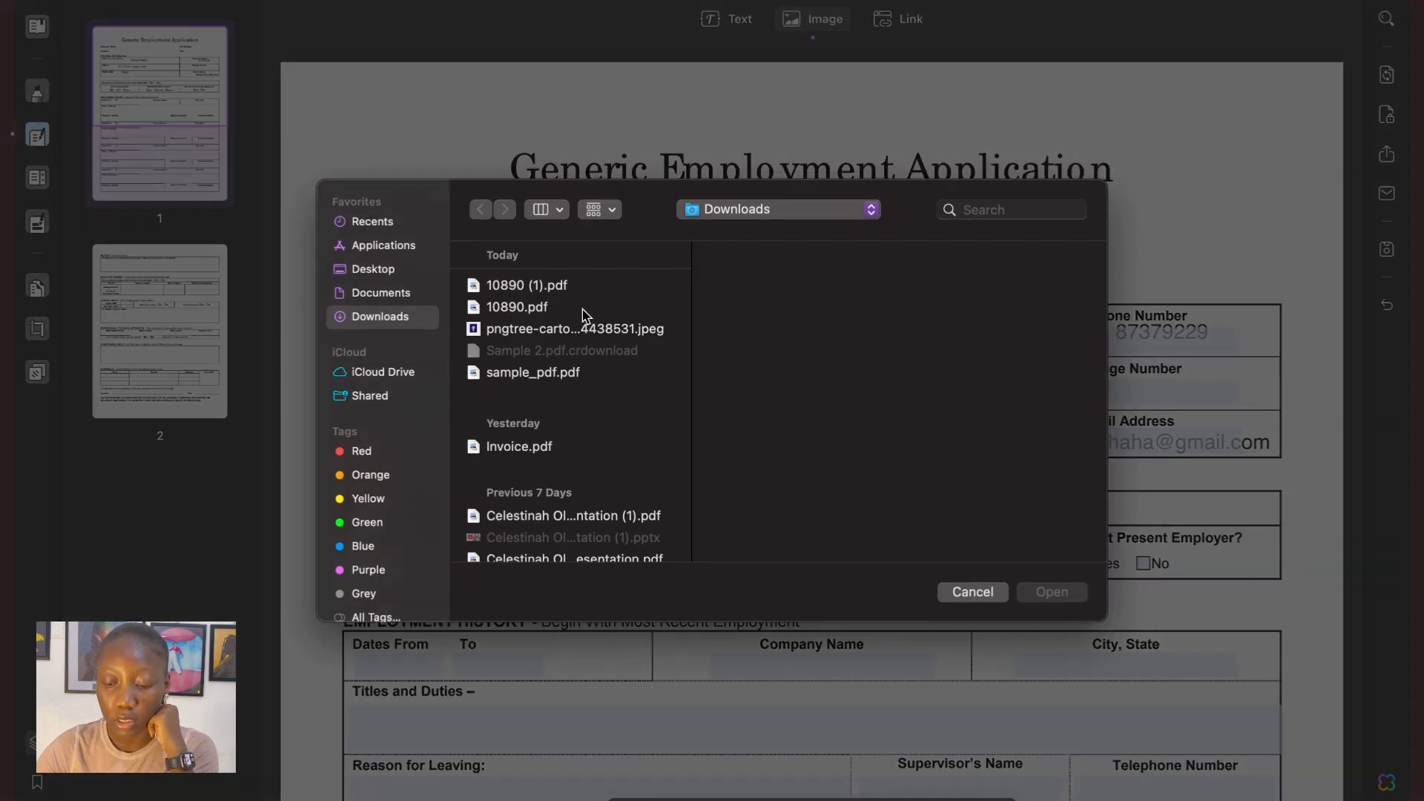
{"action": "mouse_move", "coordinate": [527, 338]}
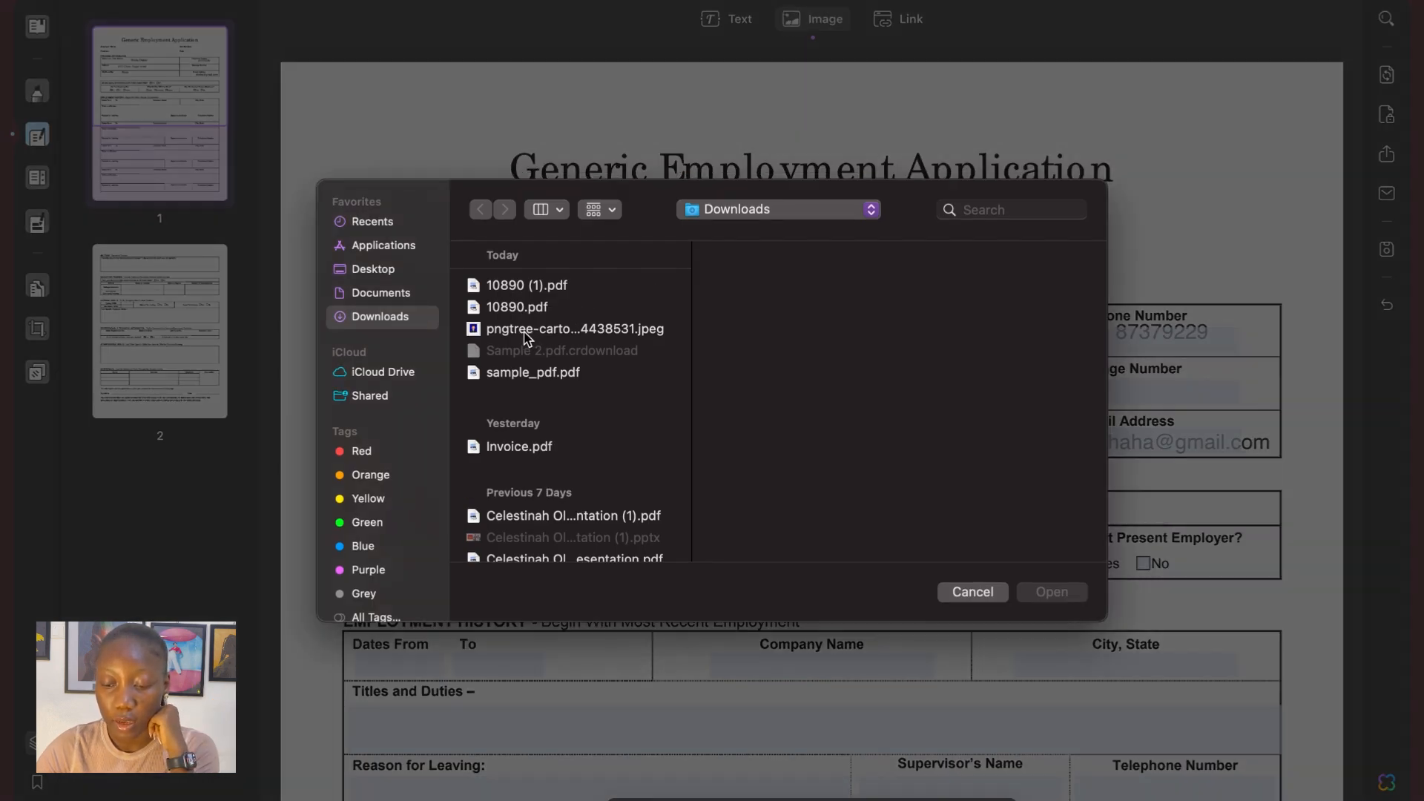
{"action": "left_click", "coordinate": [574, 329]}
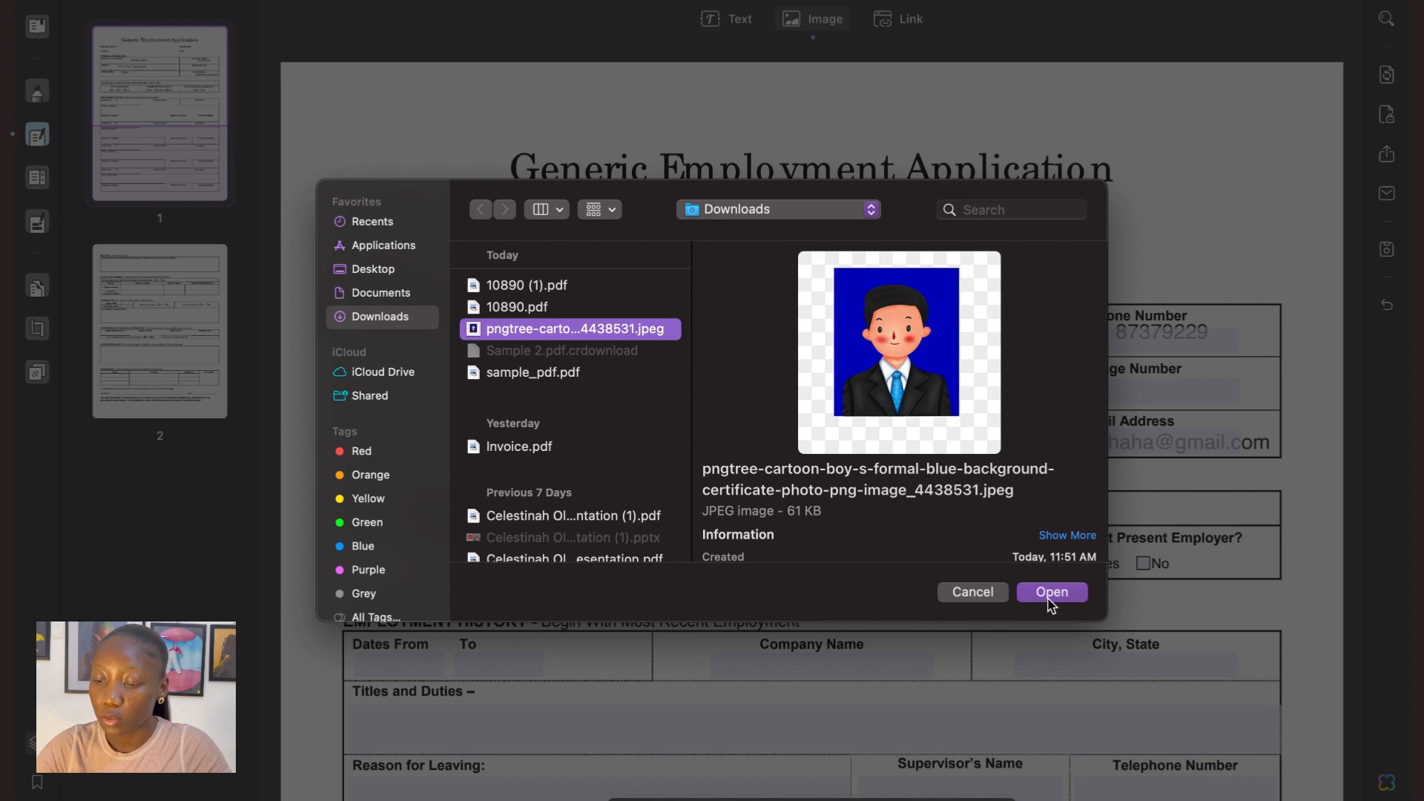
{"action": "left_click", "coordinate": [1050, 592]}
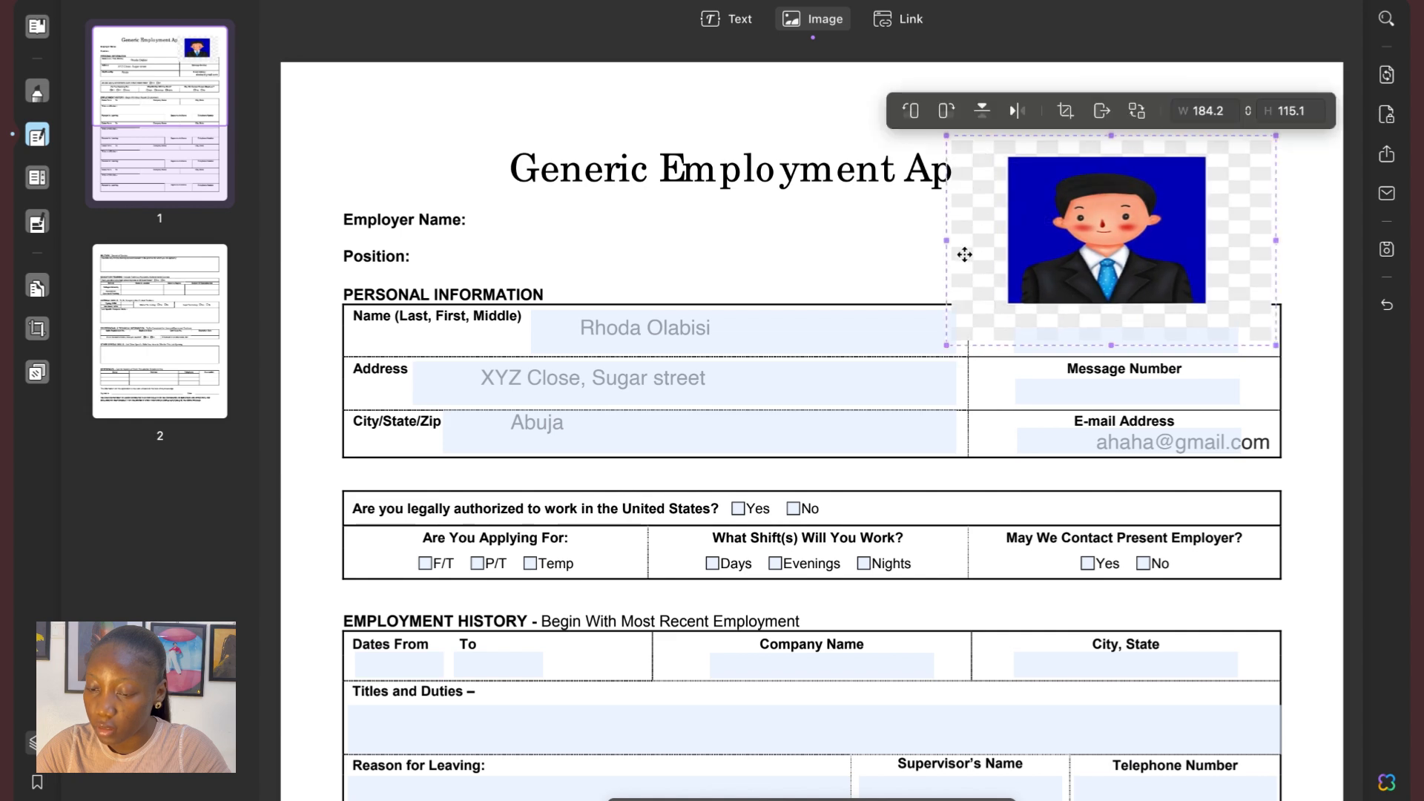
Step: Shrink the photo and position it beside Job Number and Date at the top right
{"action": "left_click_drag", "start_coordinate": [948, 241], "coordinate": [1031, 235]}
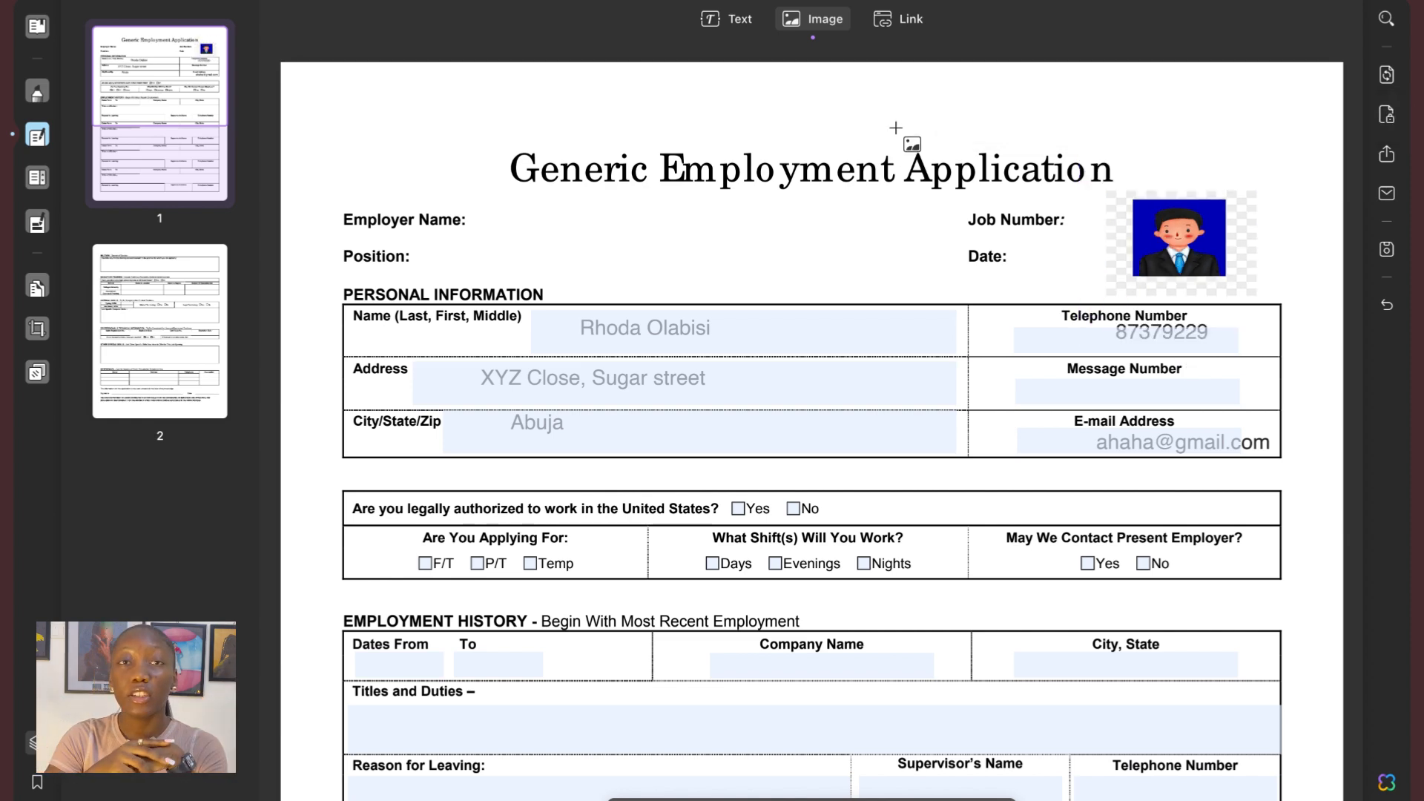
{"action": "mouse_move", "coordinate": [1019, 475]}
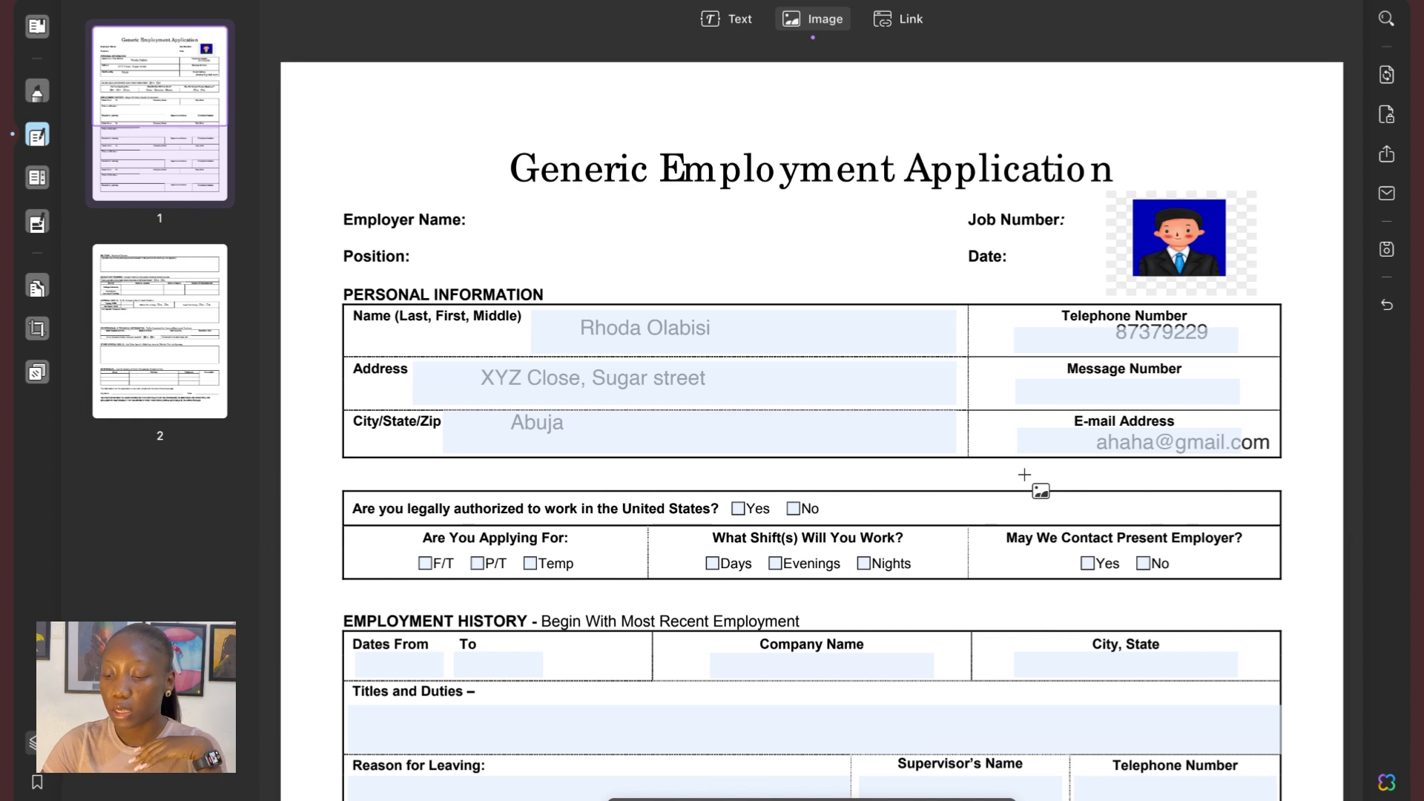
{"action": "scroll", "scroll_direction": "down", "scroll_amount": 3}
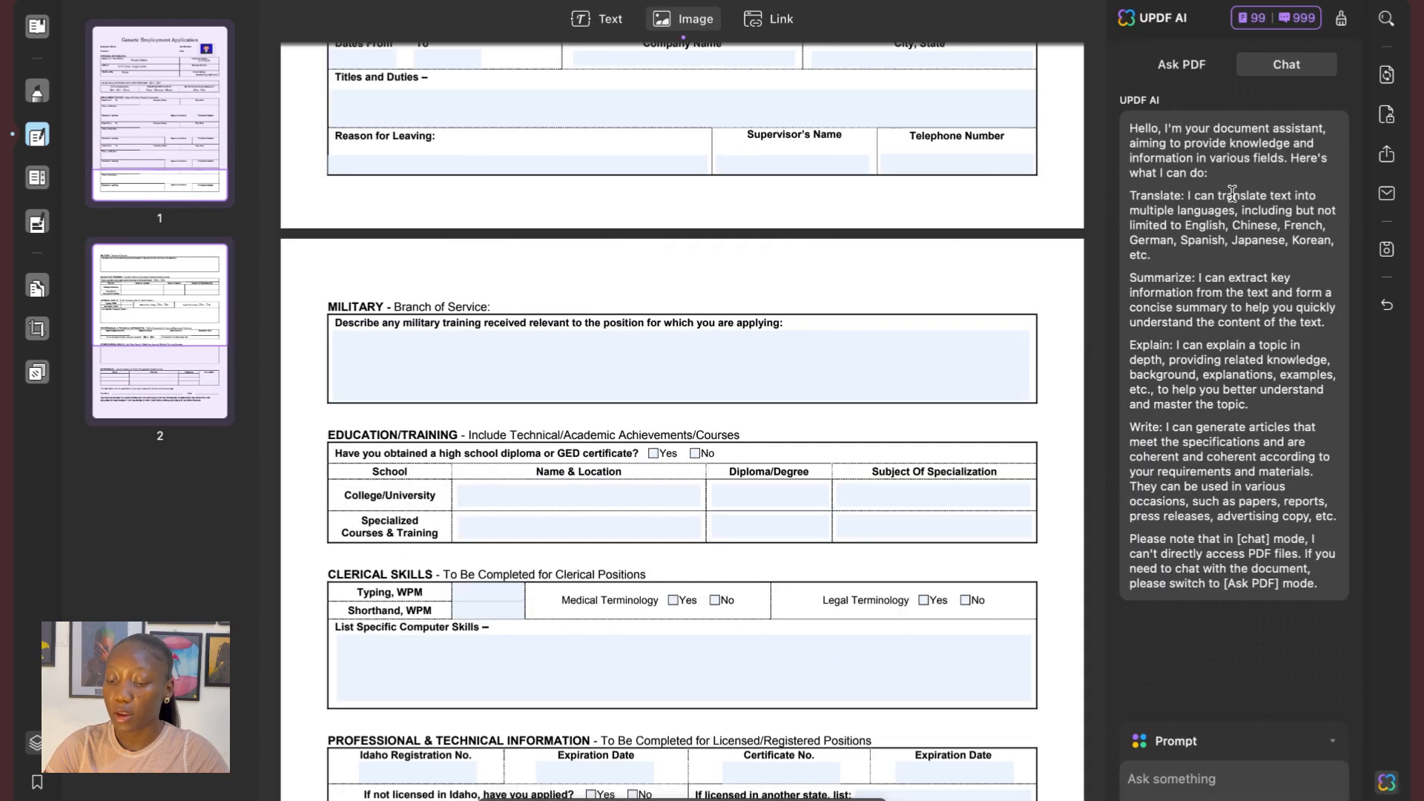
Step: Ask the AI chat 'Describe how a person contributed value as research…' and get a numbered list
{"action": "left_click", "coordinate": [1208, 779]}
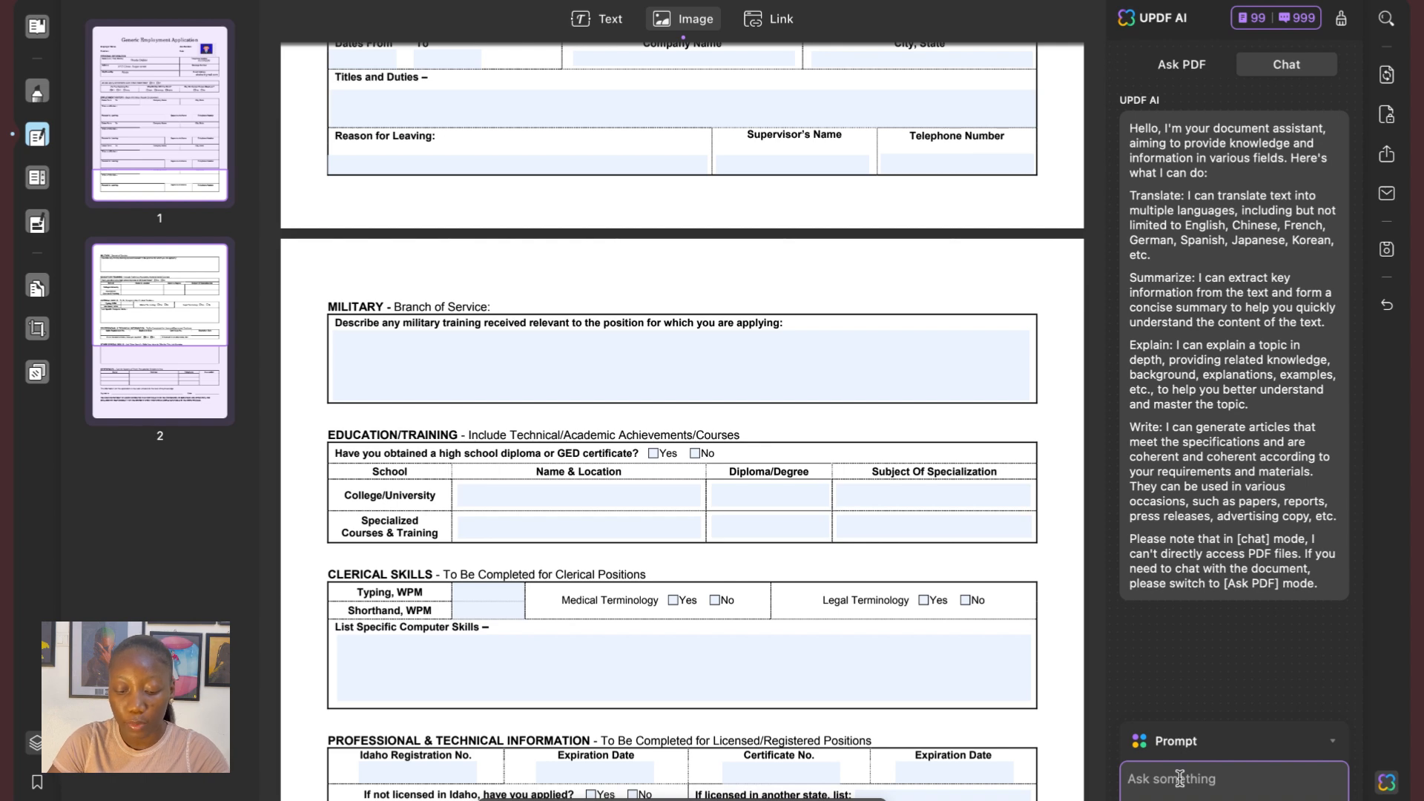
{"action": "type", "text": "Describe h"}
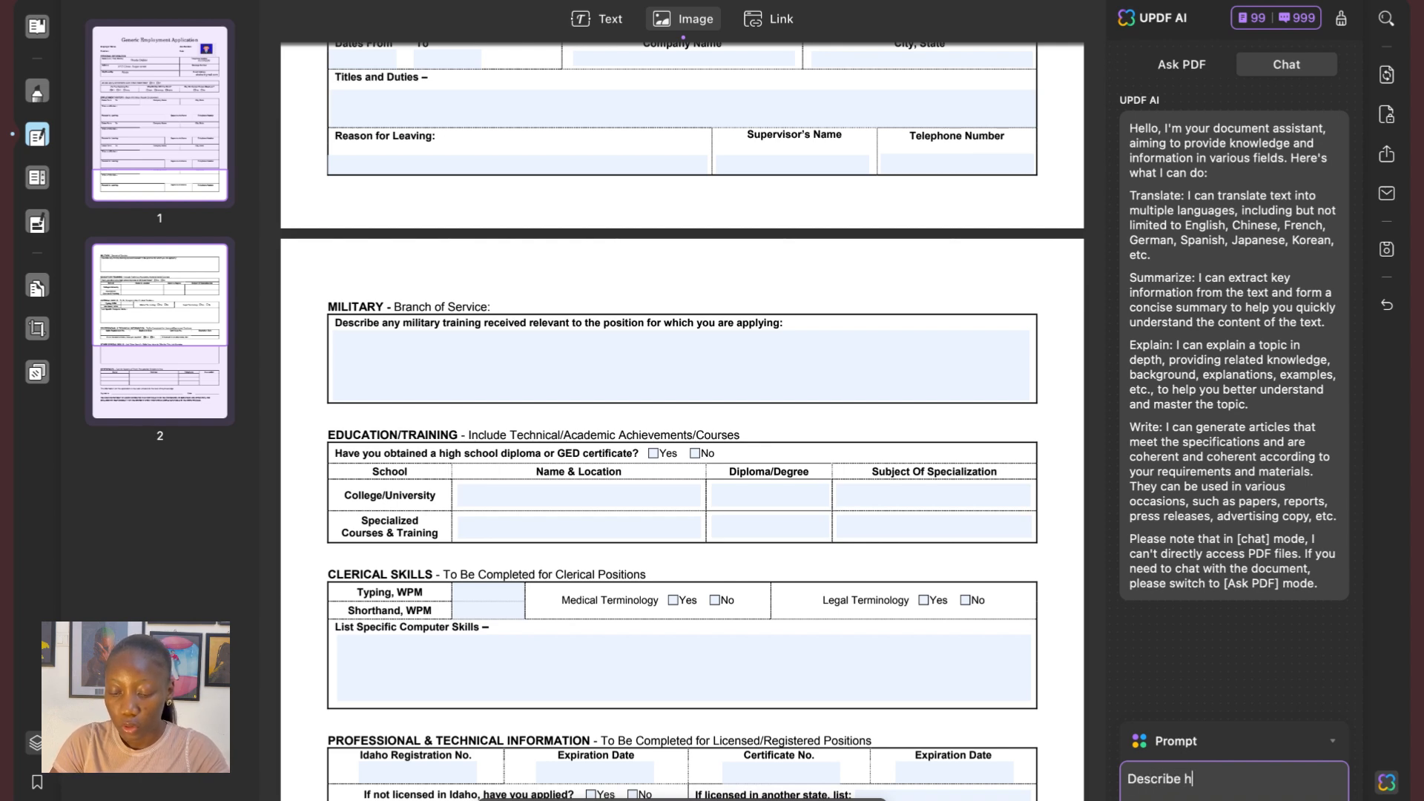
{"action": "type", "text": "ow gyou"}
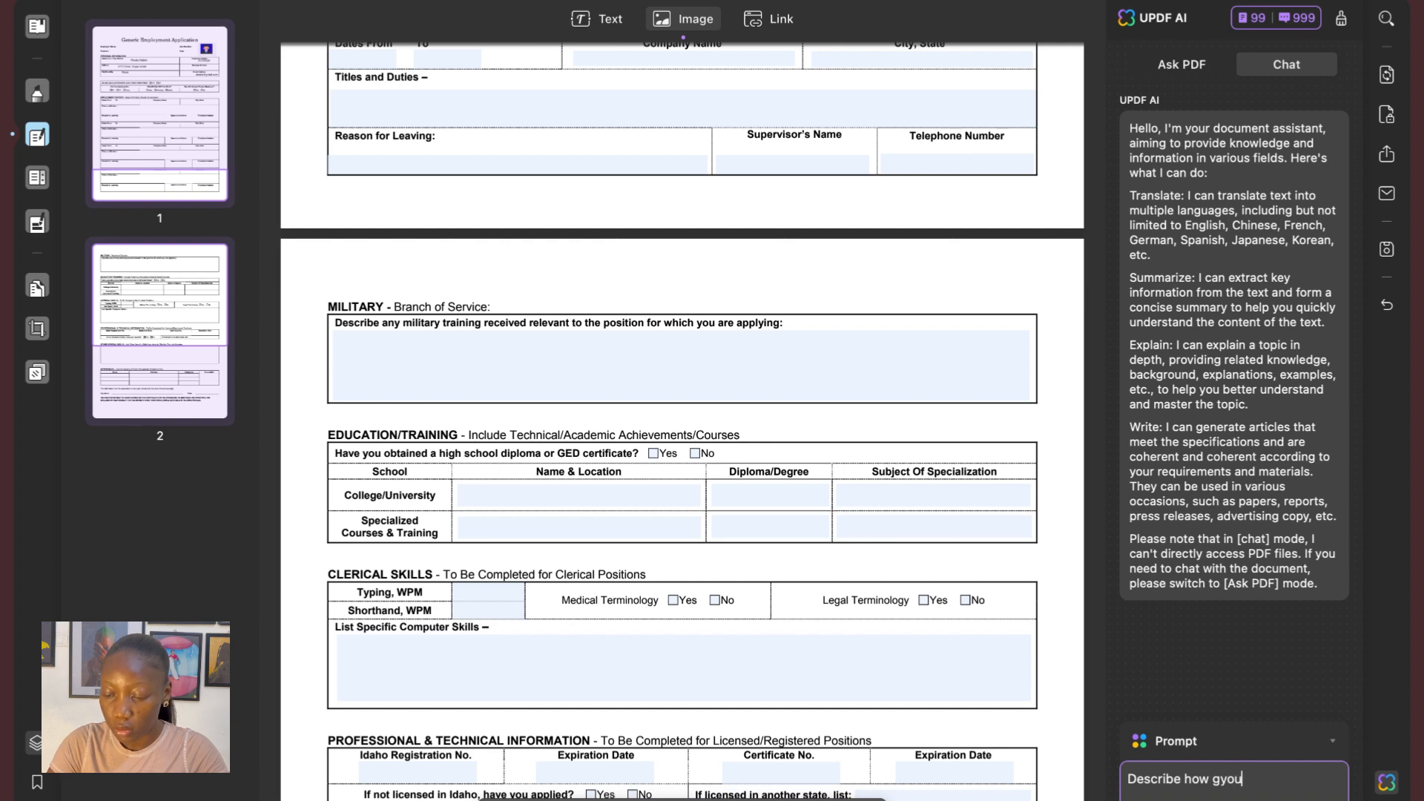
{"action": "key", "text": "Backspace"}
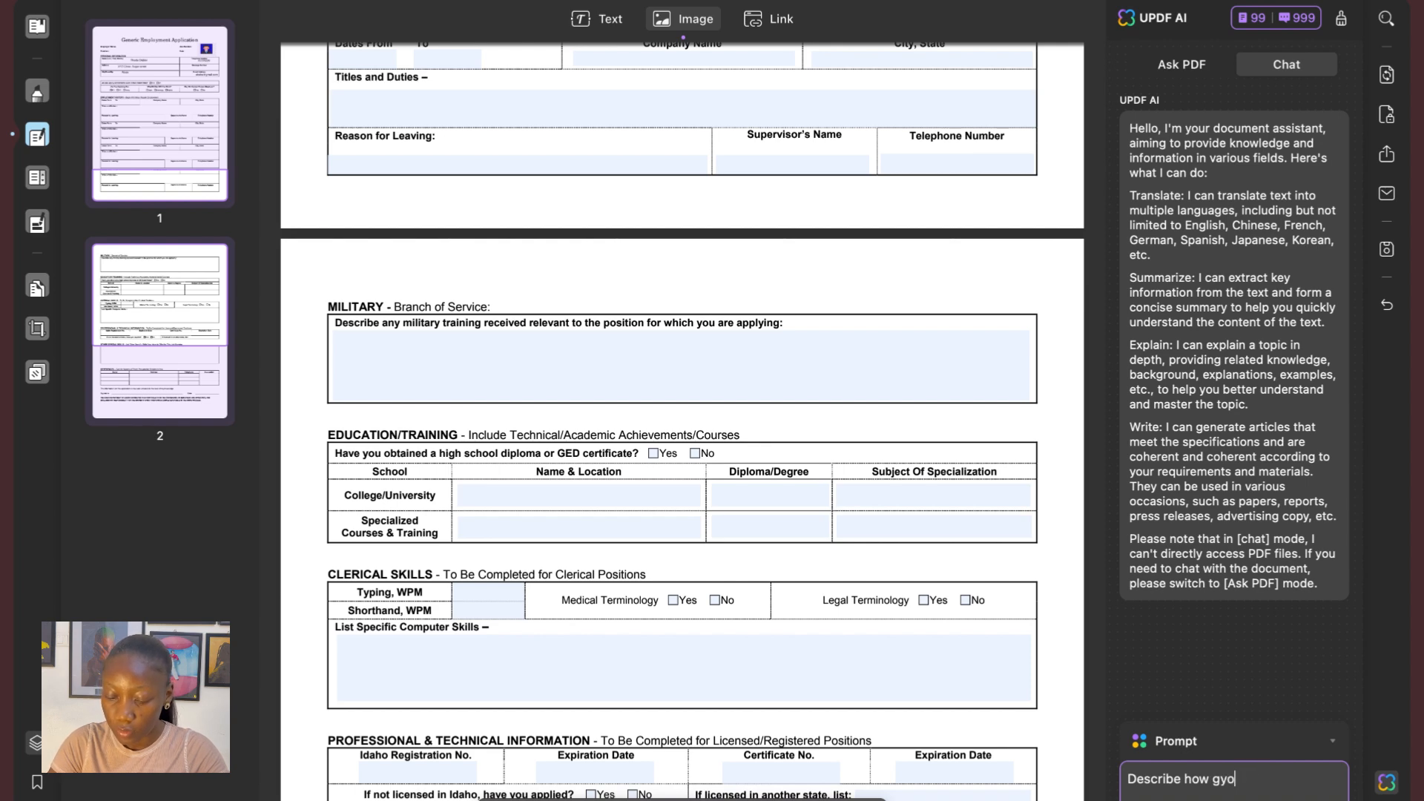
{"action": "key", "text": "BackSpace"}
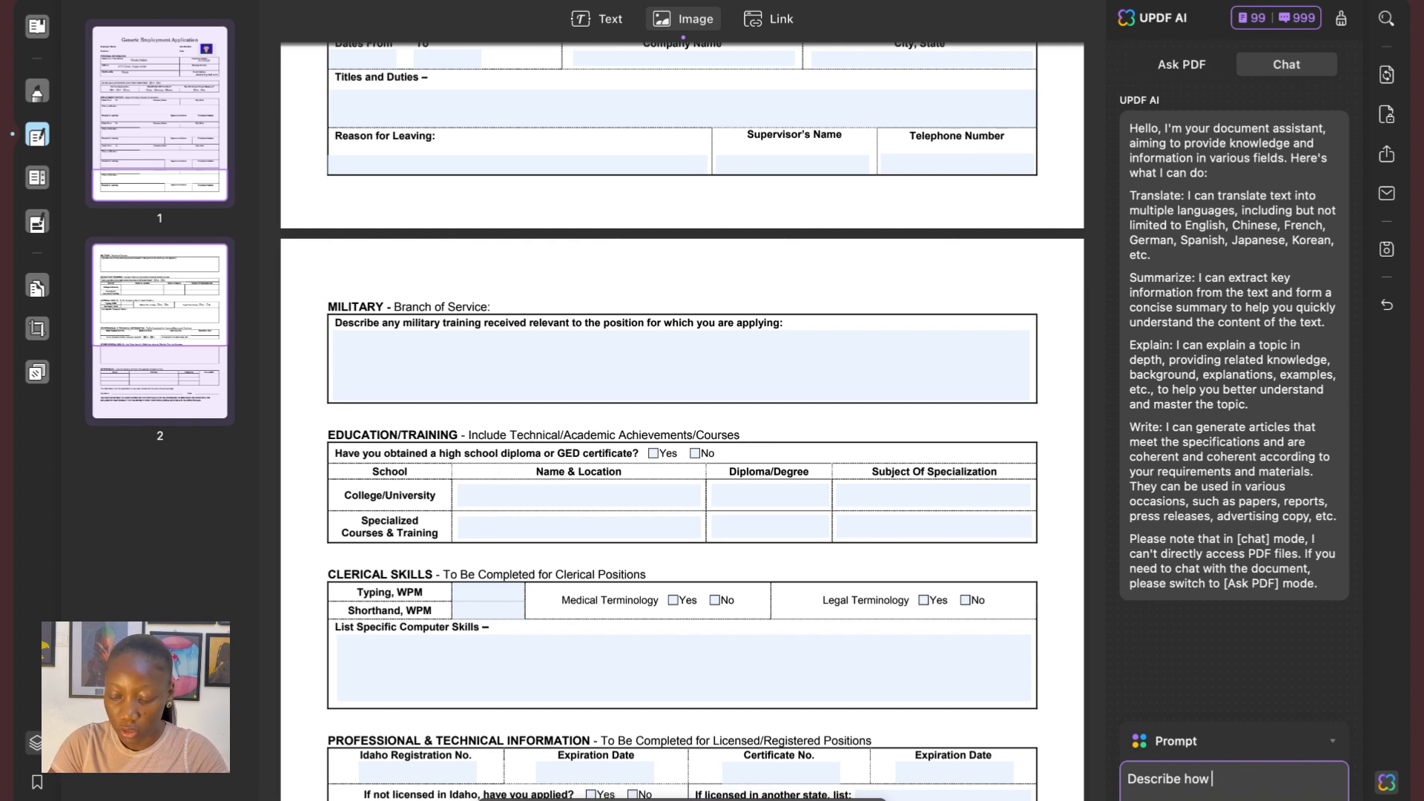
{"action": "type", "text": "a person contributed"}
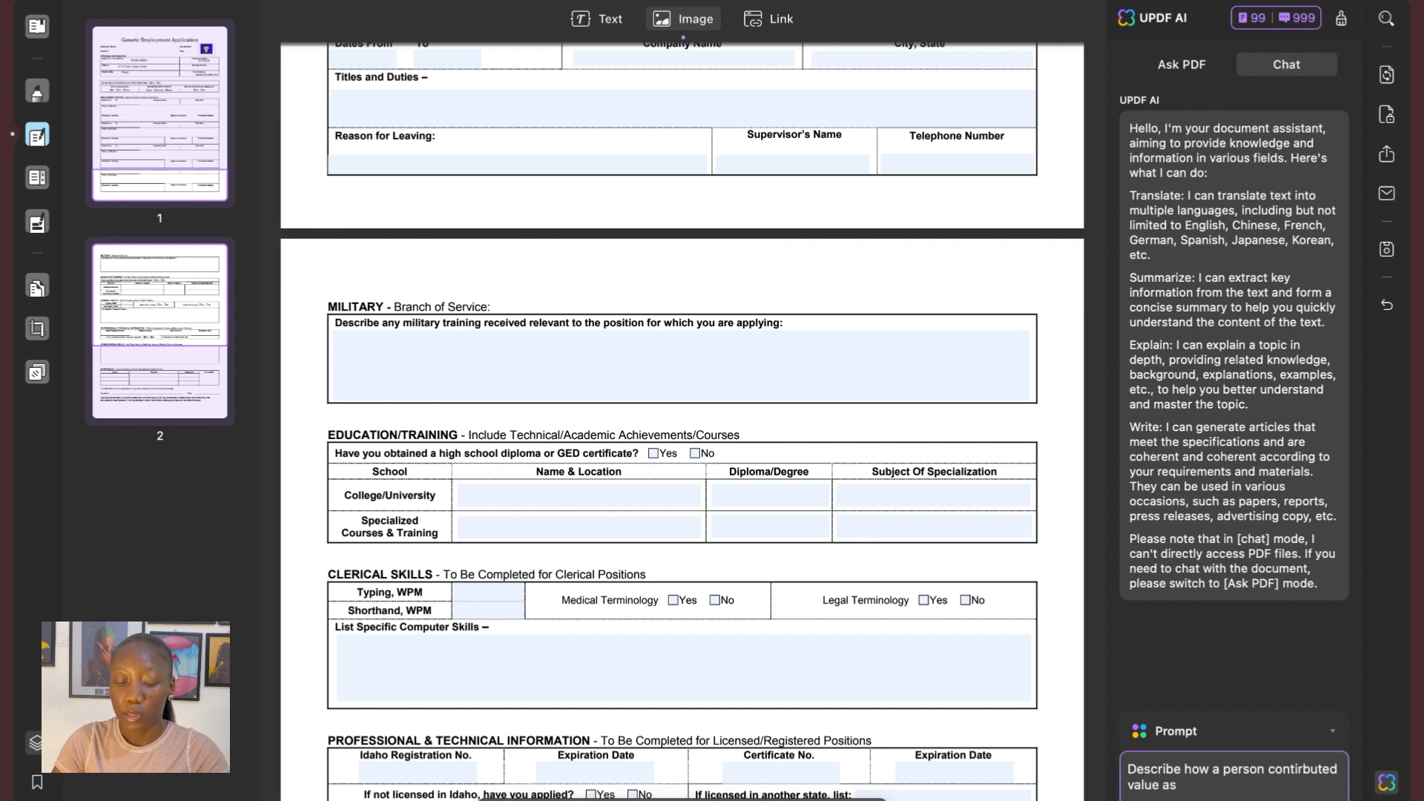
{"action": "type", "text": "n"}
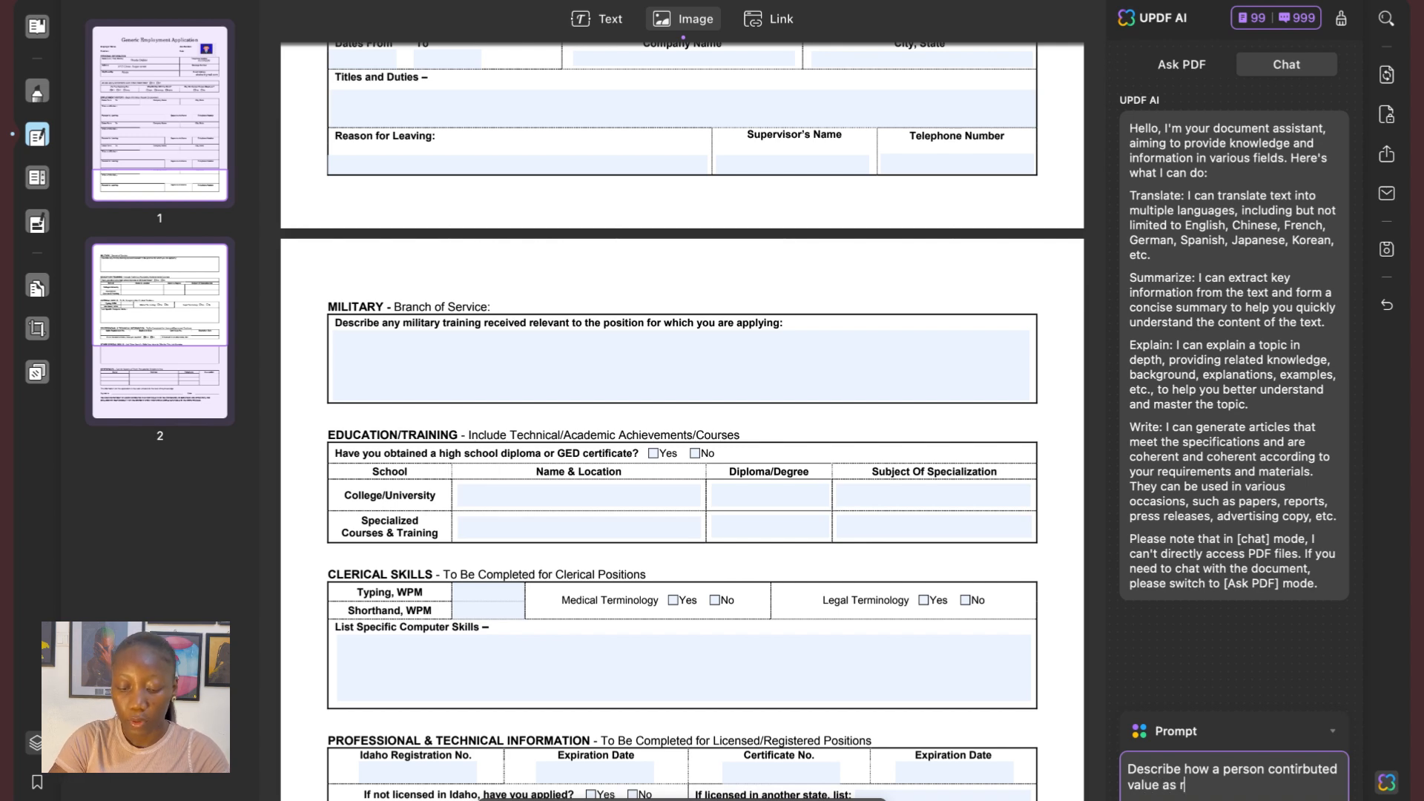
{"action": "type", "text": "esearch"}
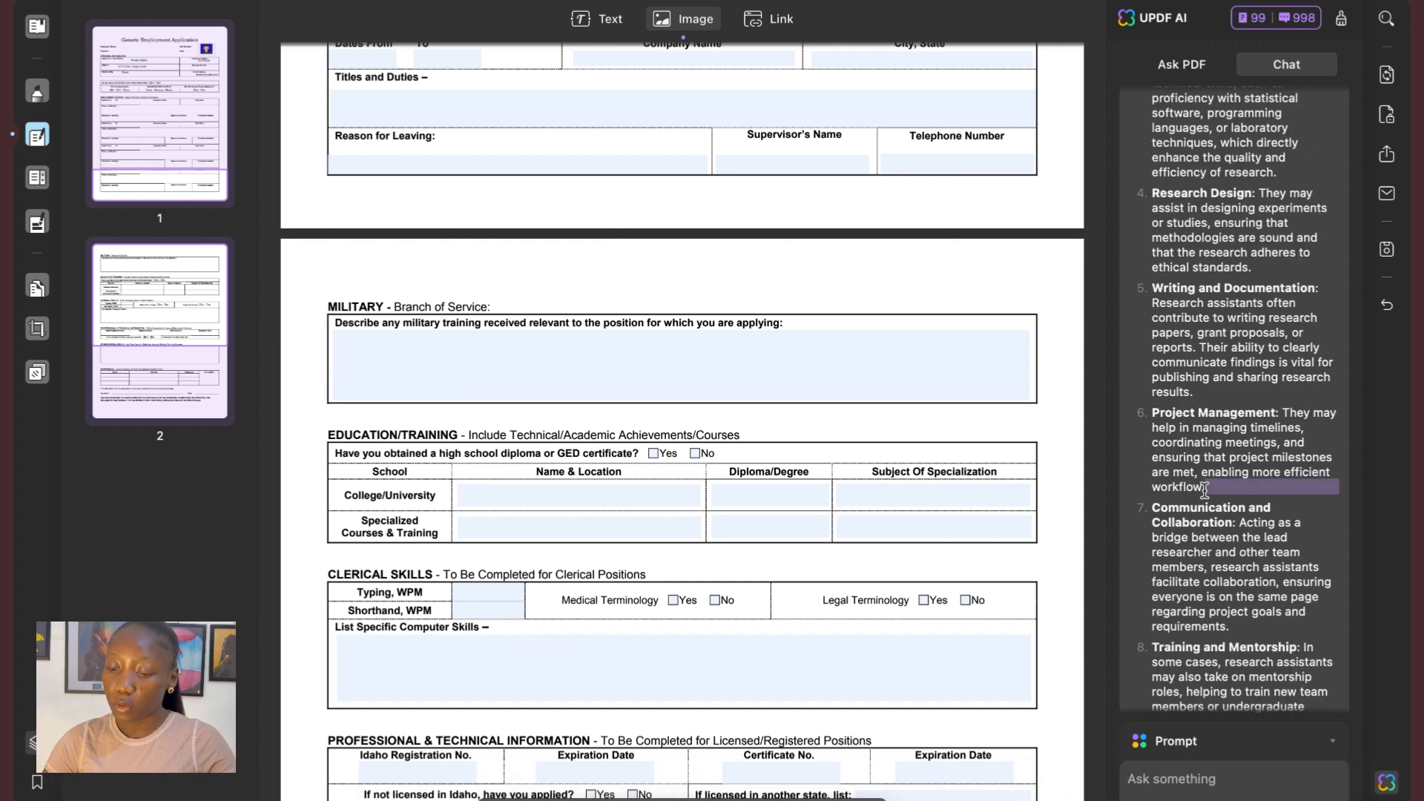
Step: Copy the AI's Project Management paragraph into the military training field
{"action": "left_click_drag", "start_coordinate": [1152, 413], "coordinate": [1213, 486]}
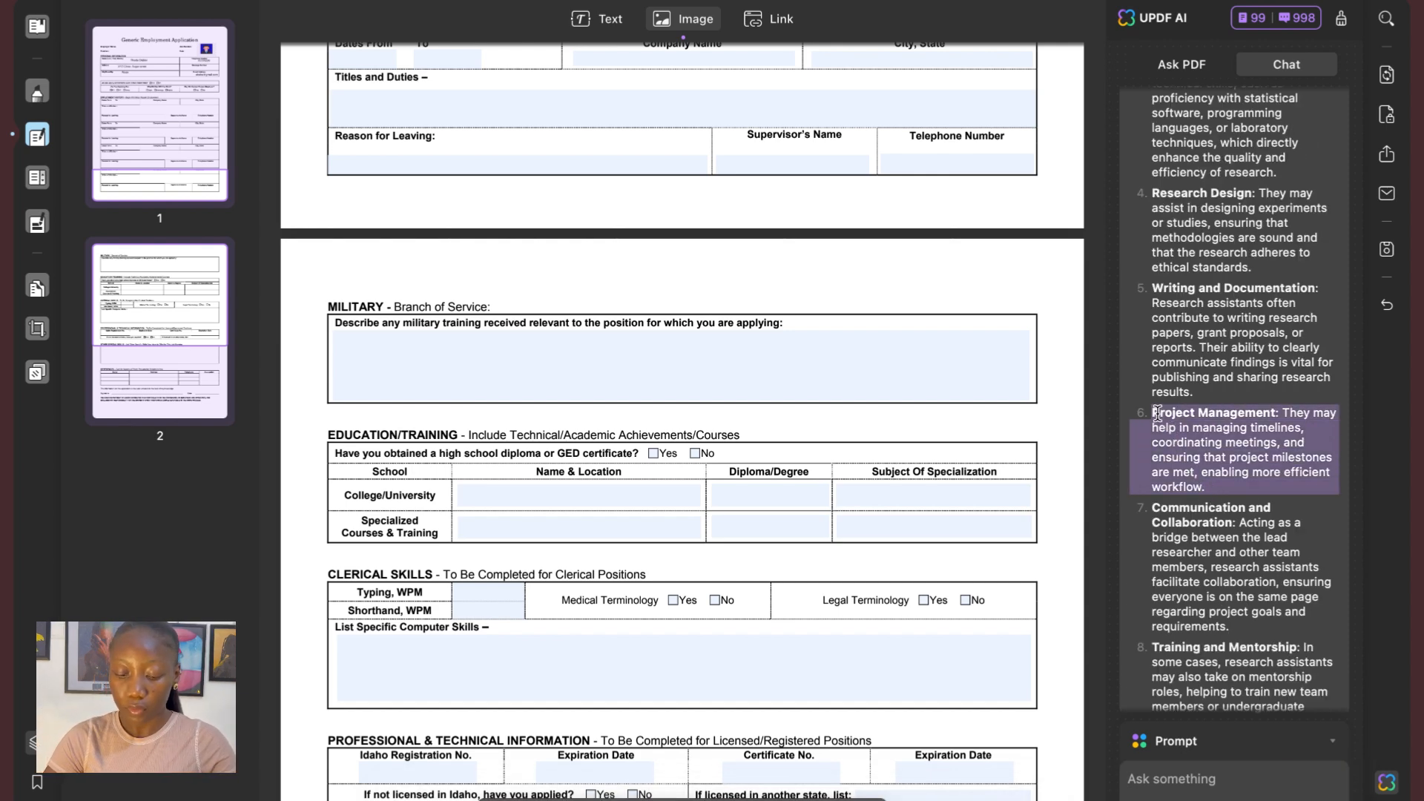
{"action": "left_click", "coordinate": [597, 18]}
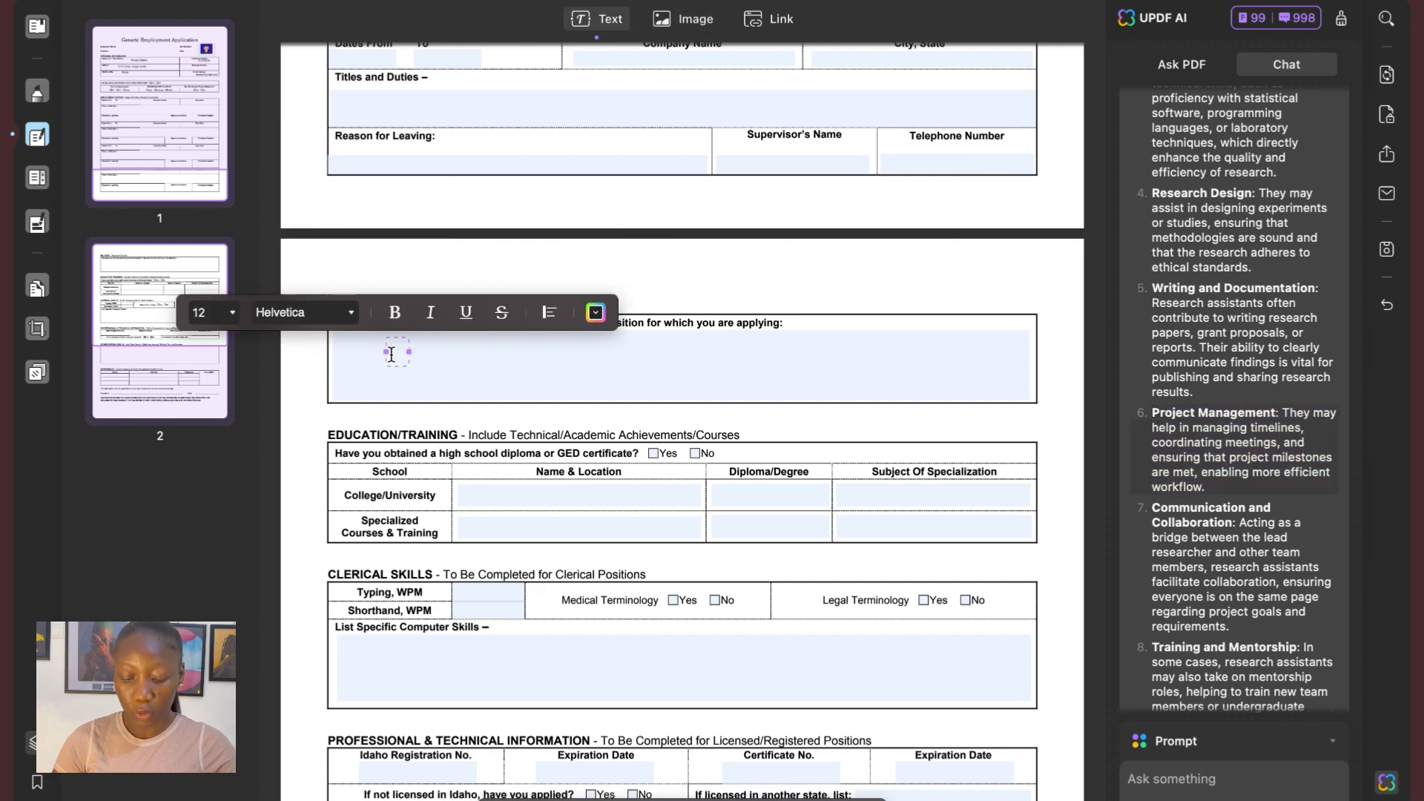
{"action": "type", "text": "Project Management: They may help in managing timelines, coordinating meetings, and ensuring that project milestones are met, enabling more efficient workflow."}
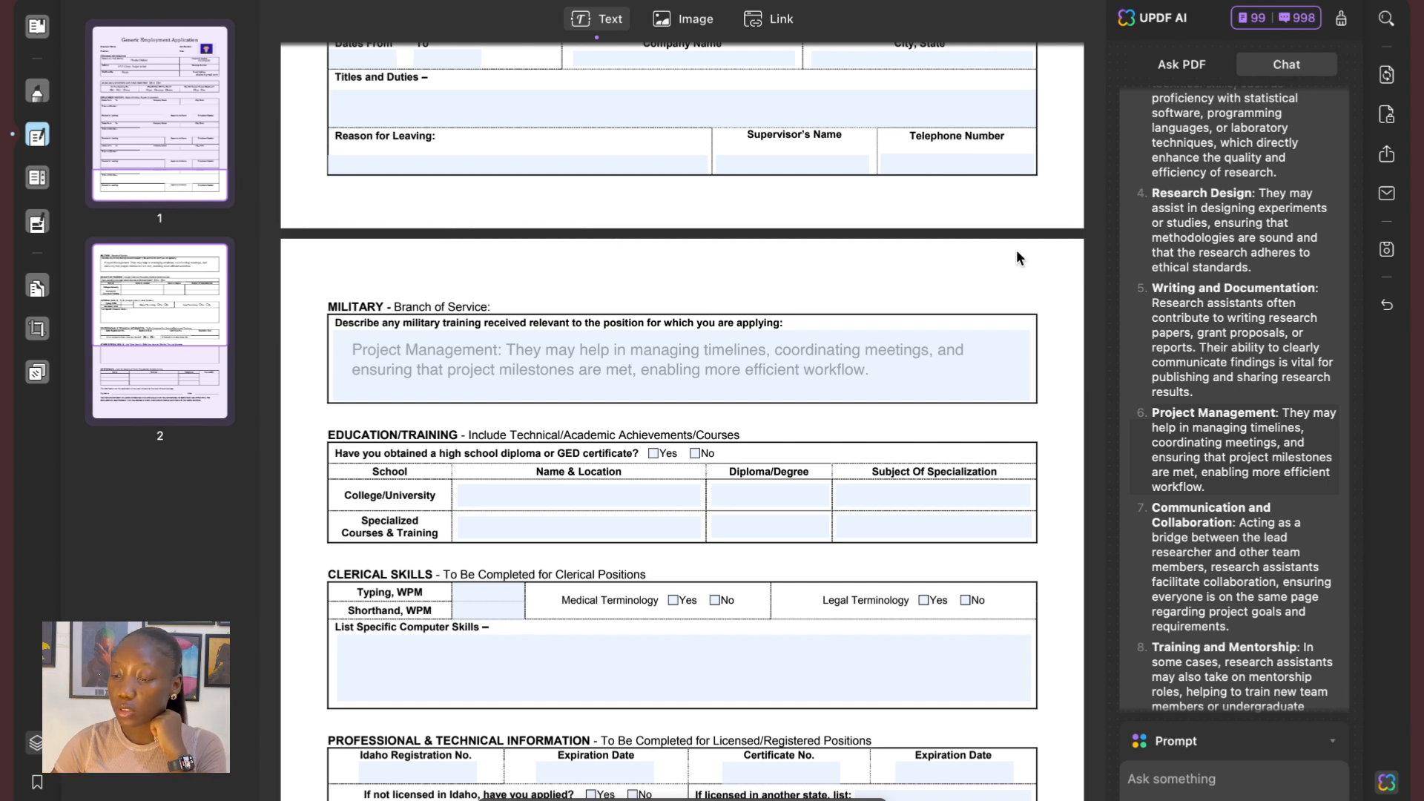
{"action": "mouse_move", "coordinate": [1386, 114]}
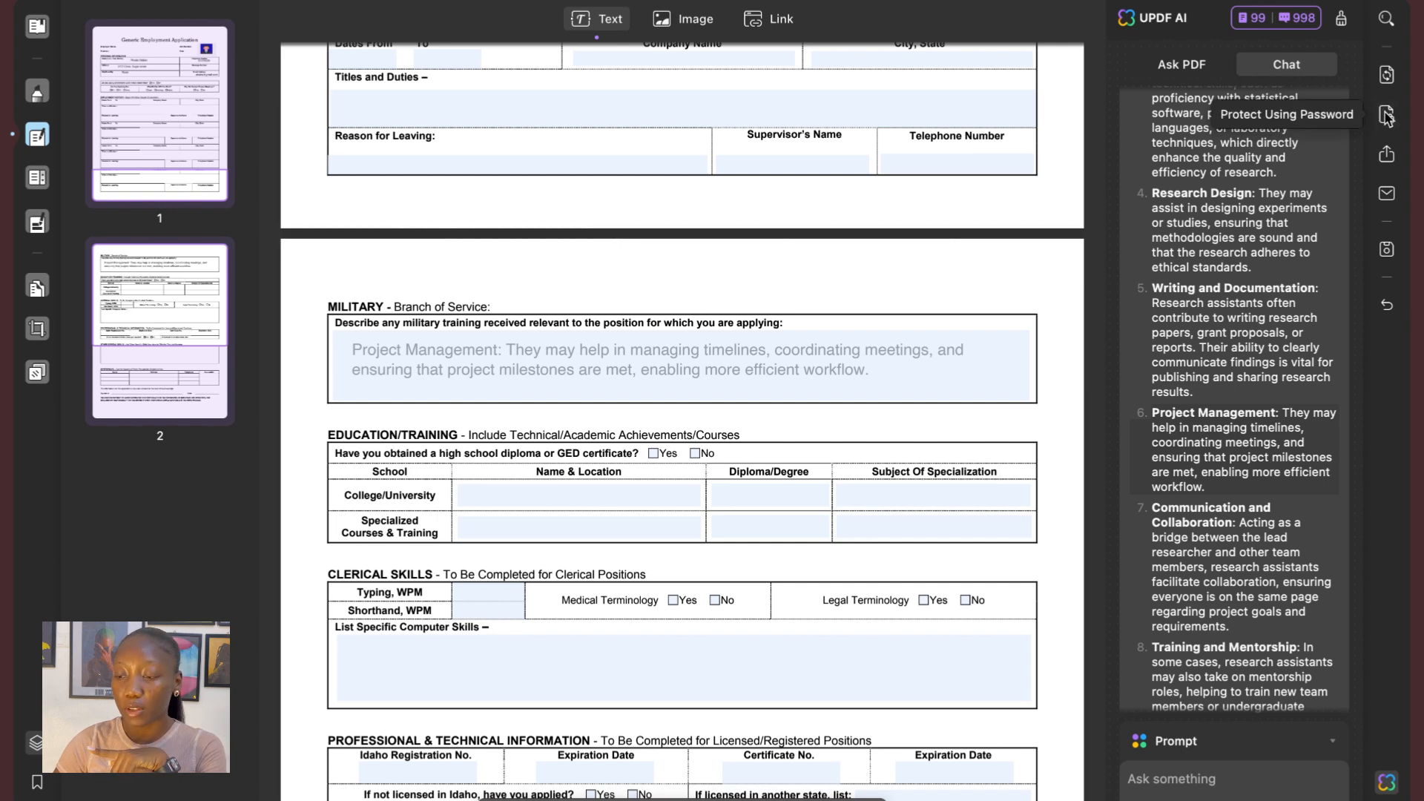
Step: Apply a Document Open password to the application so it requires a password to view
{"action": "left_click", "coordinate": [1386, 114]}
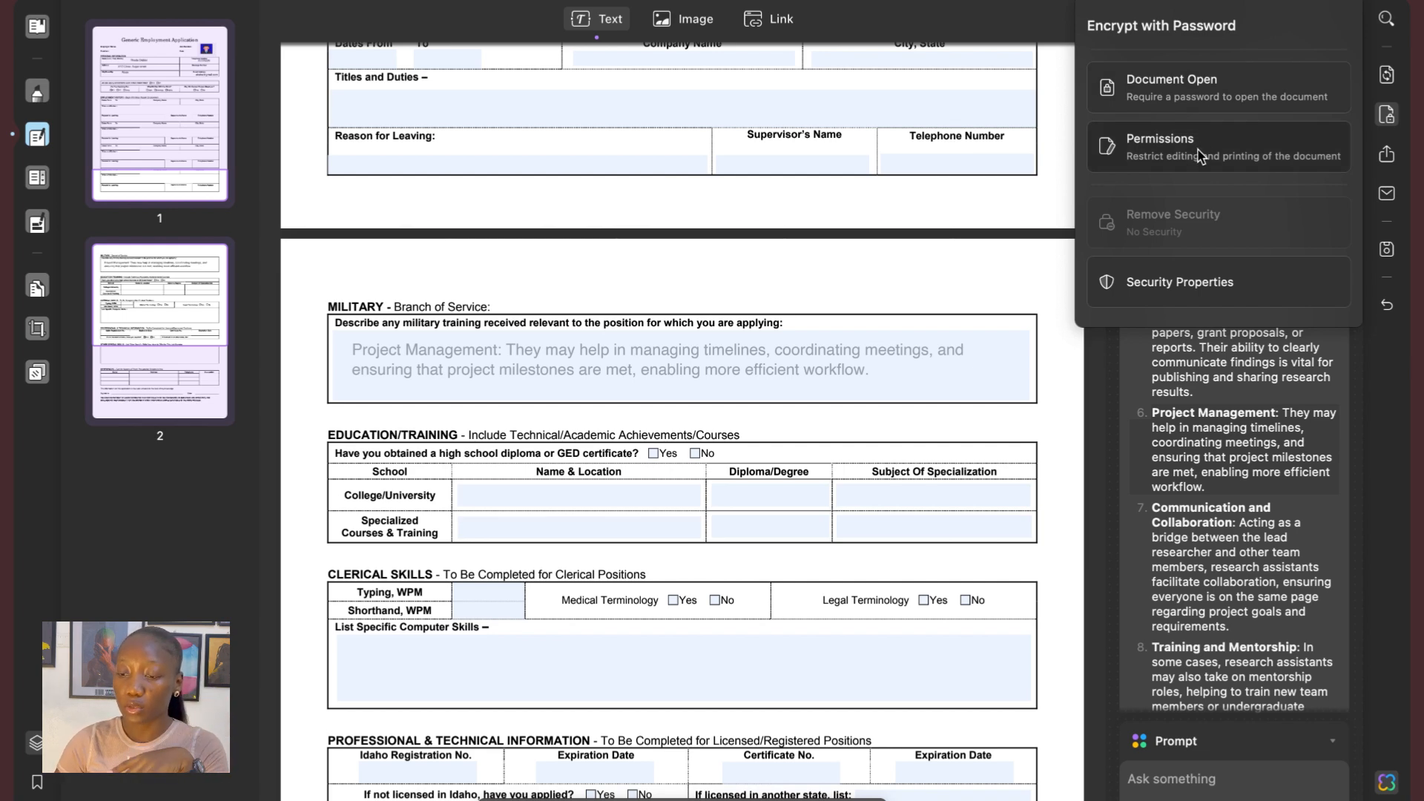
{"action": "left_click", "coordinate": [1172, 86]}
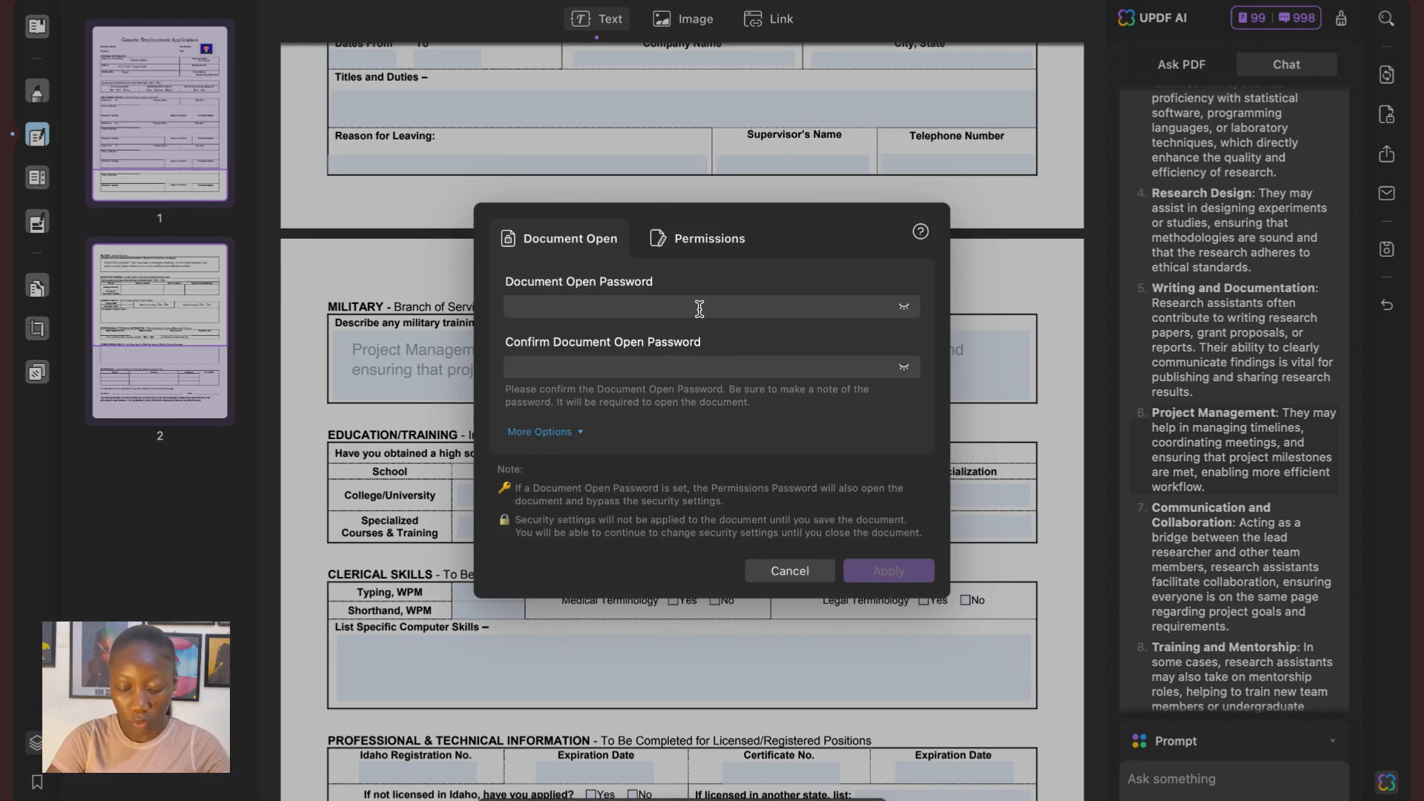
{"action": "type", "text": "•••"}
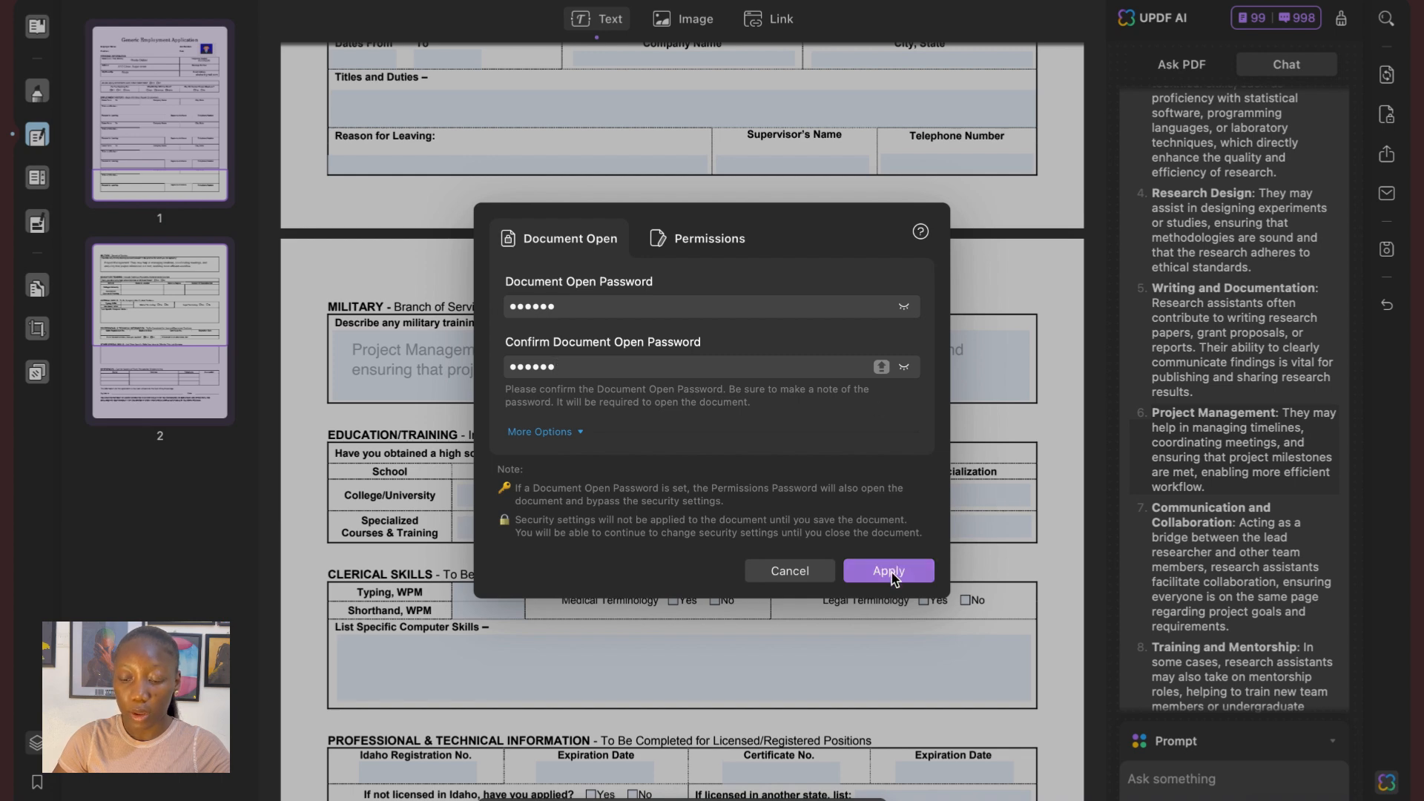
{"action": "left_click", "coordinate": [887, 569]}
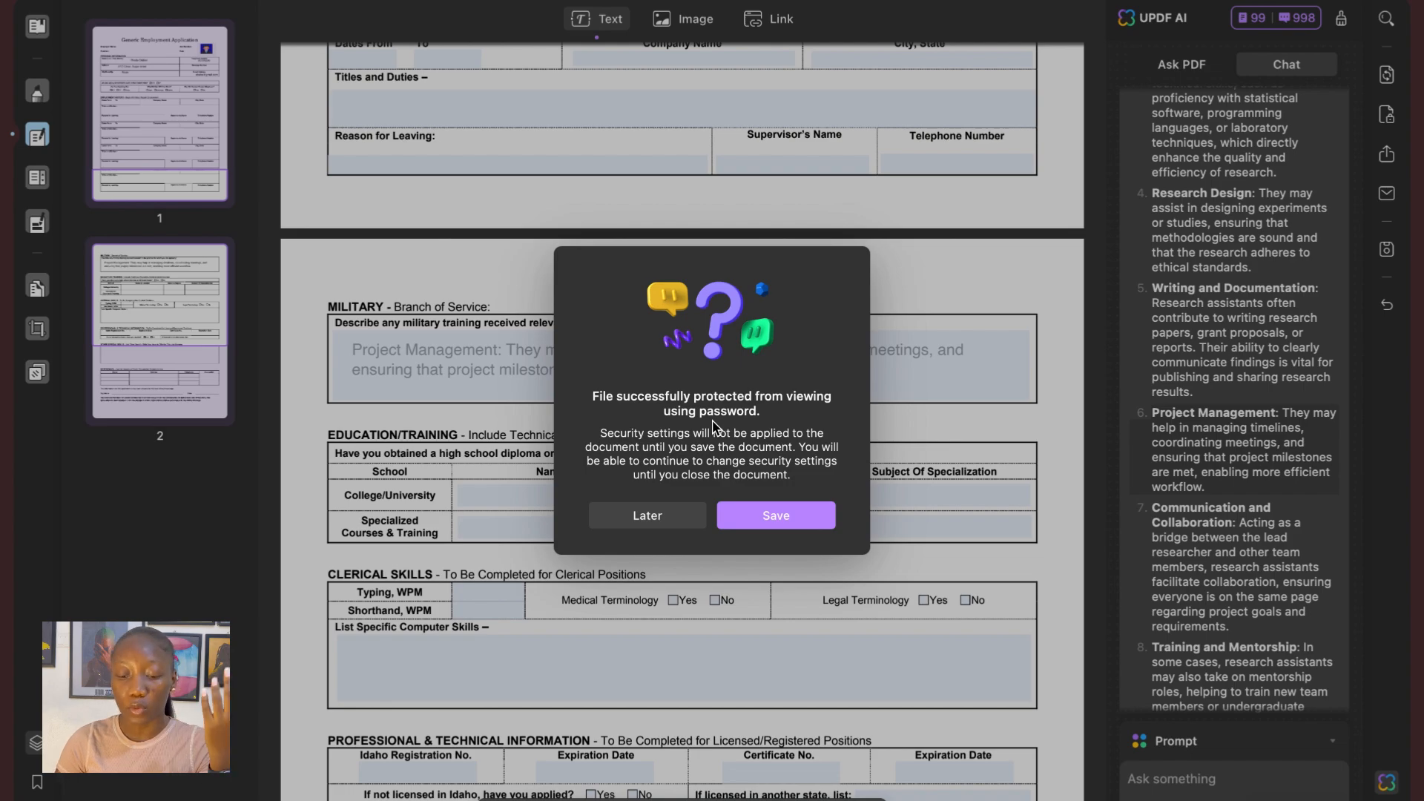
Step: Dismiss the protection notice and have UPDF AI generate a mind map of pages 1–2
{"action": "left_click", "coordinate": [646, 515]}
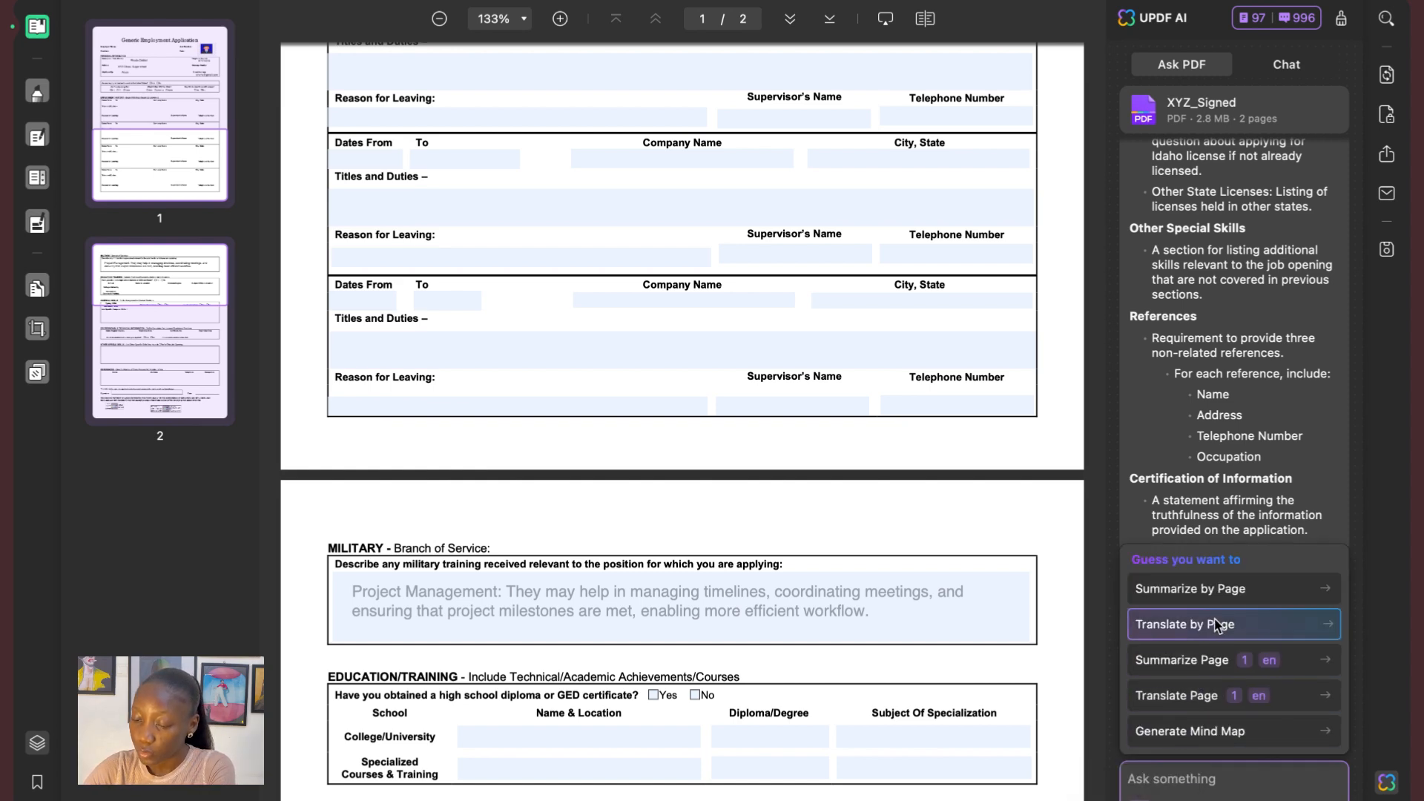
{"action": "mouse_move", "coordinate": [1189, 731]}
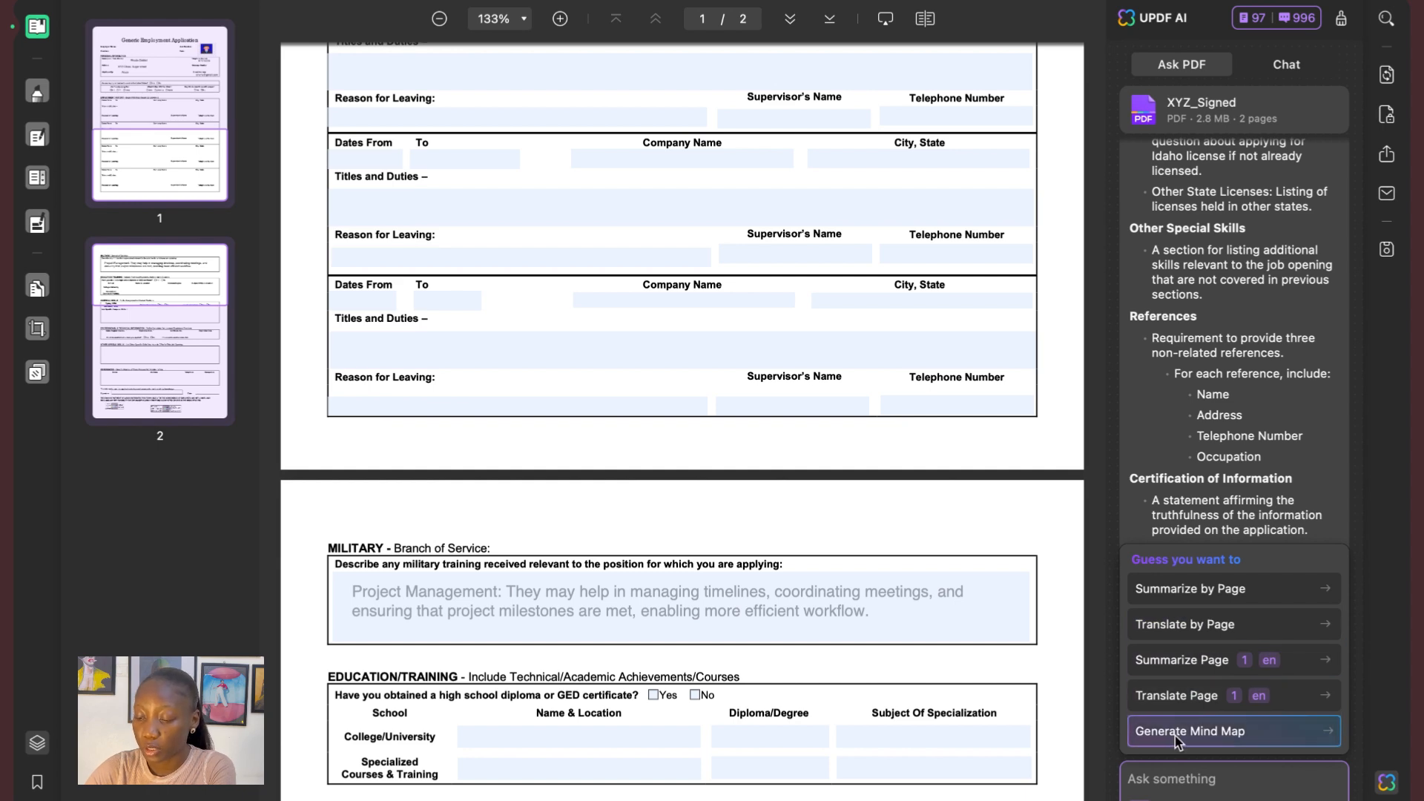
{"action": "left_click", "coordinate": [1192, 731]}
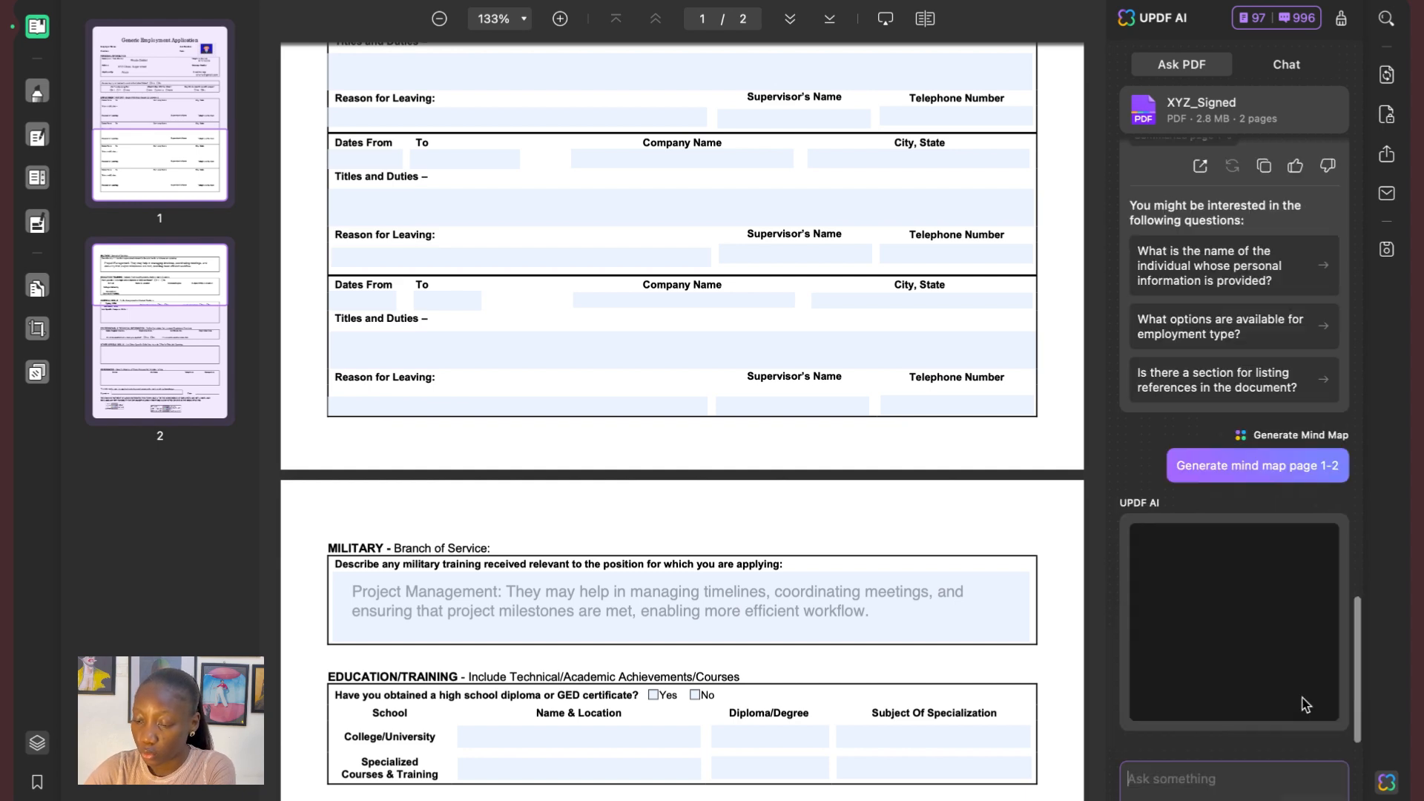
{"action": "left_click", "coordinate": [1257, 464]}
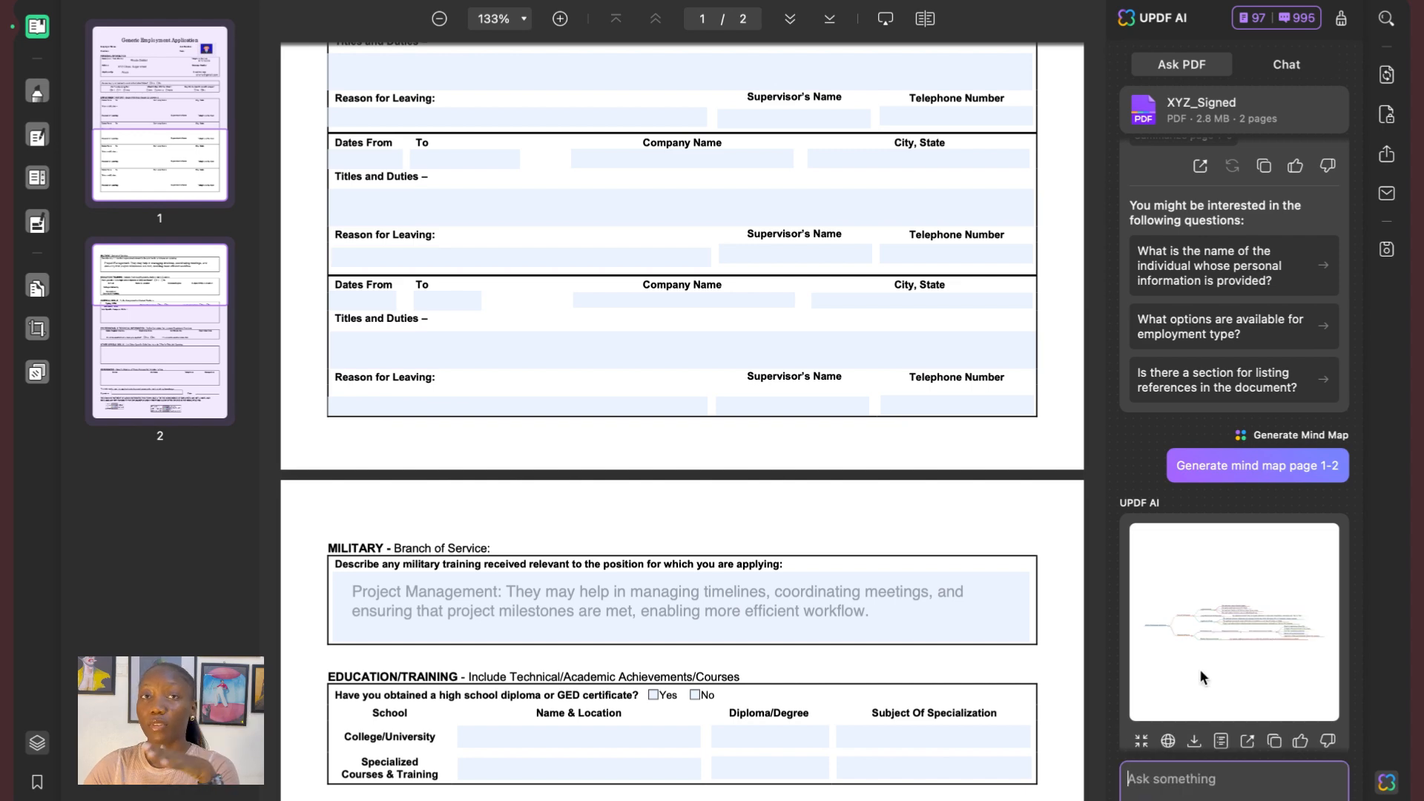
{"action": "mouse_move", "coordinate": [1194, 740]}
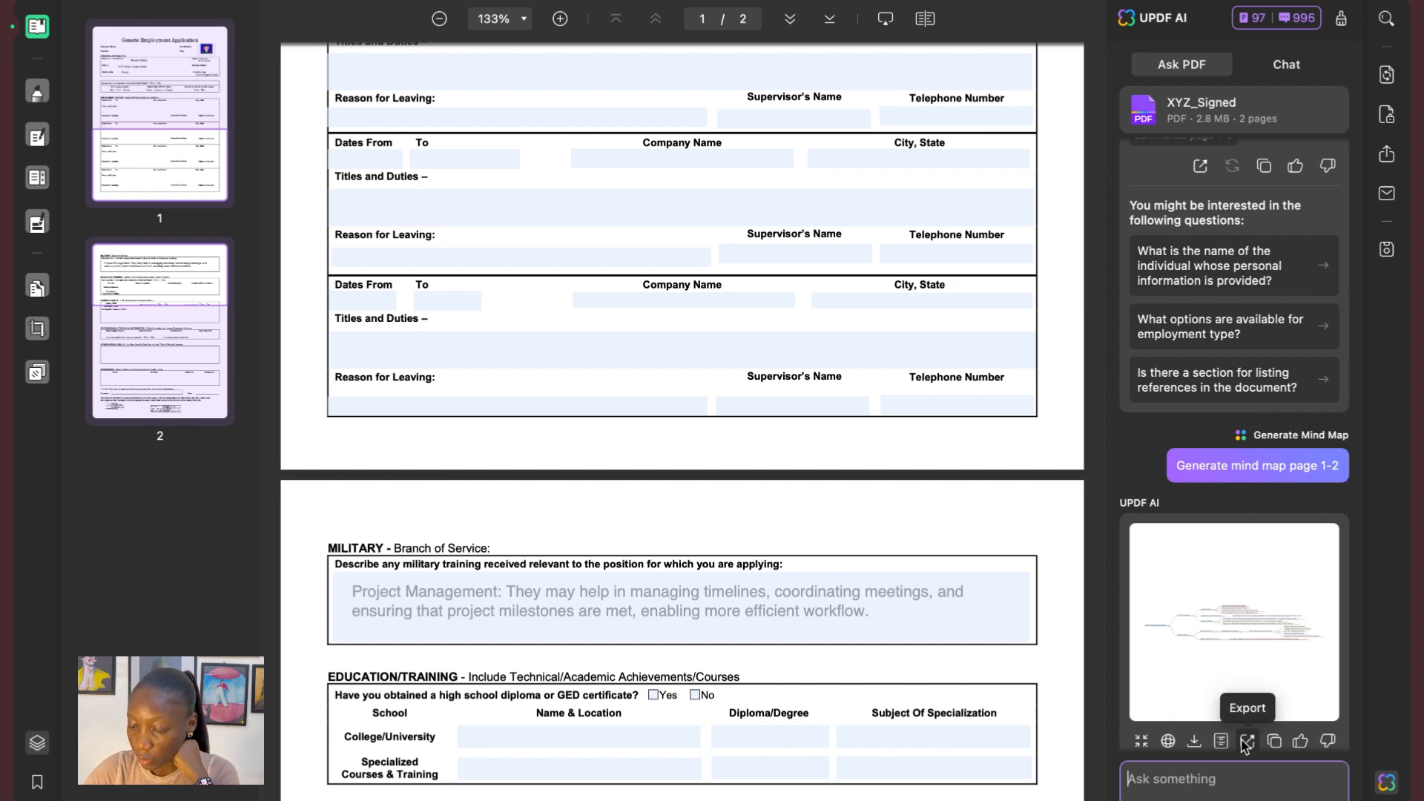
{"action": "mouse_move", "coordinate": [1273, 740]}
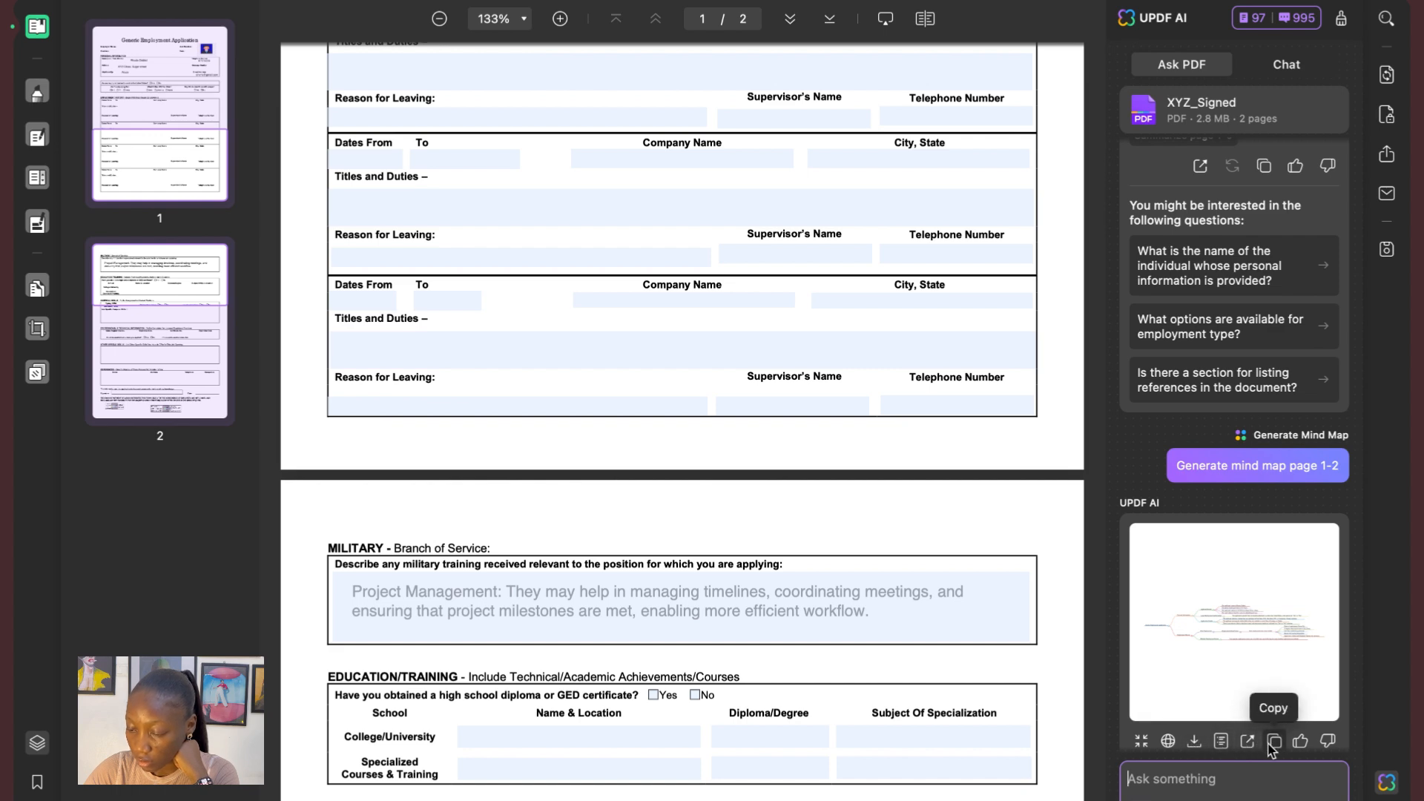
{"action": "scroll", "scroll_direction": "down", "scroll_amount": 3}
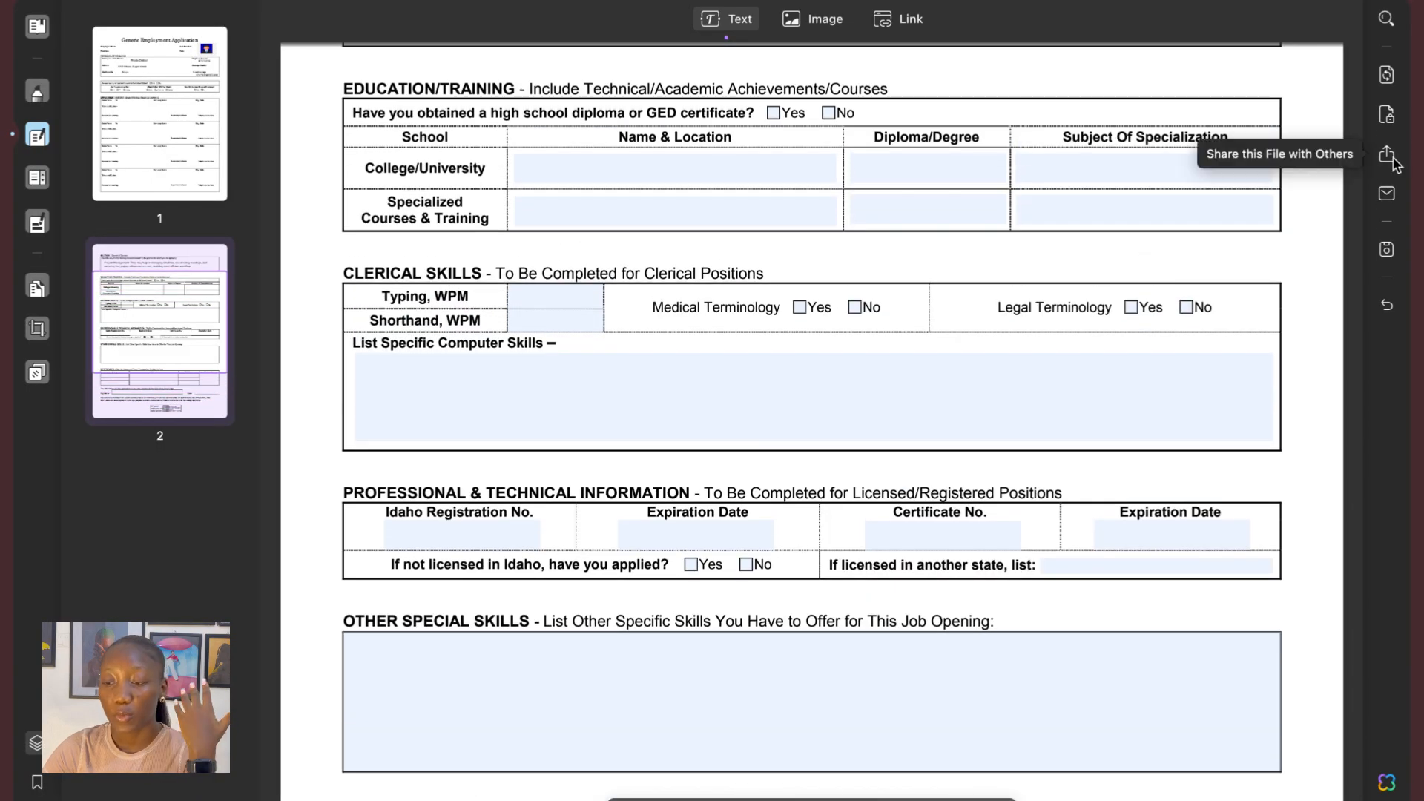
{"action": "mouse_move", "coordinate": [1386, 116]}
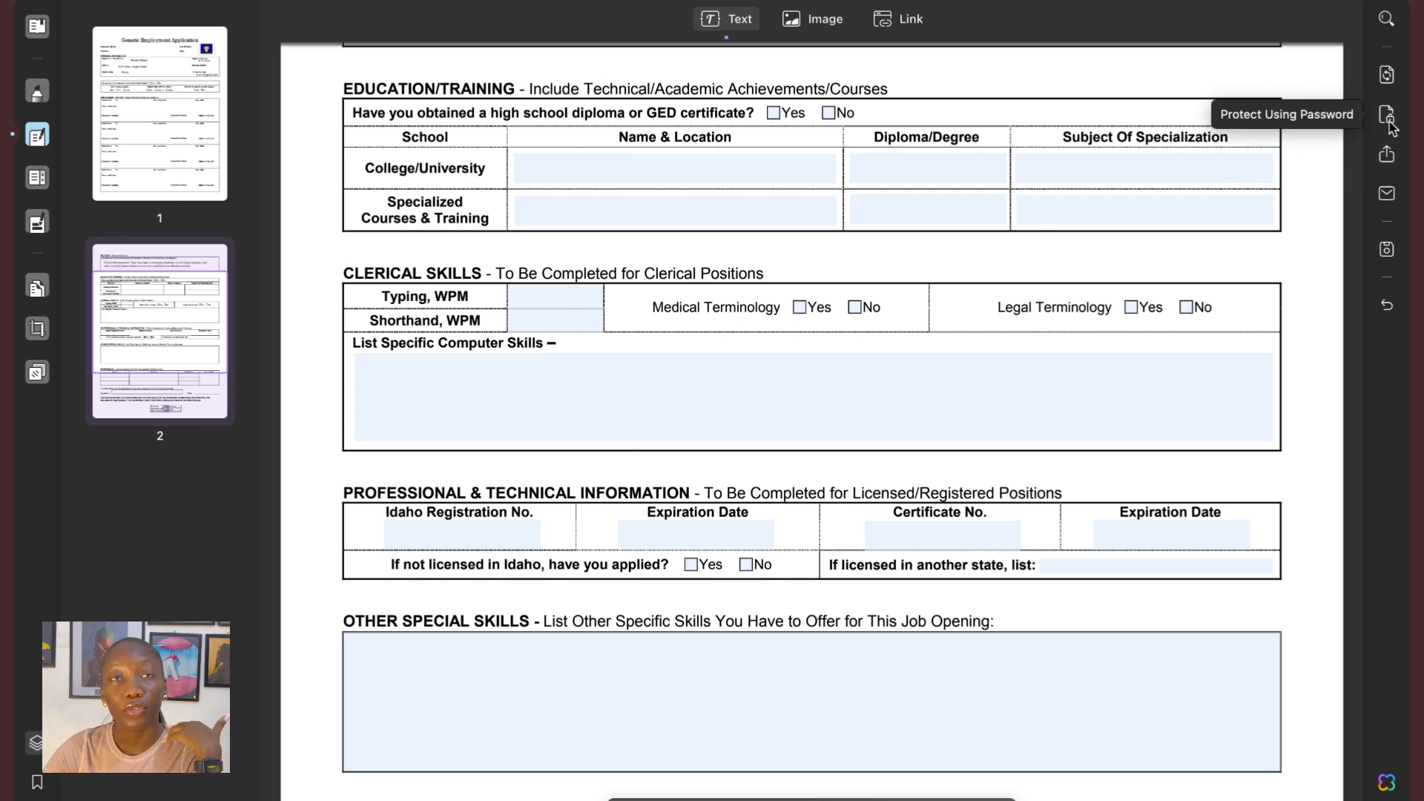
{"action": "mouse_move", "coordinate": [1391, 75]}
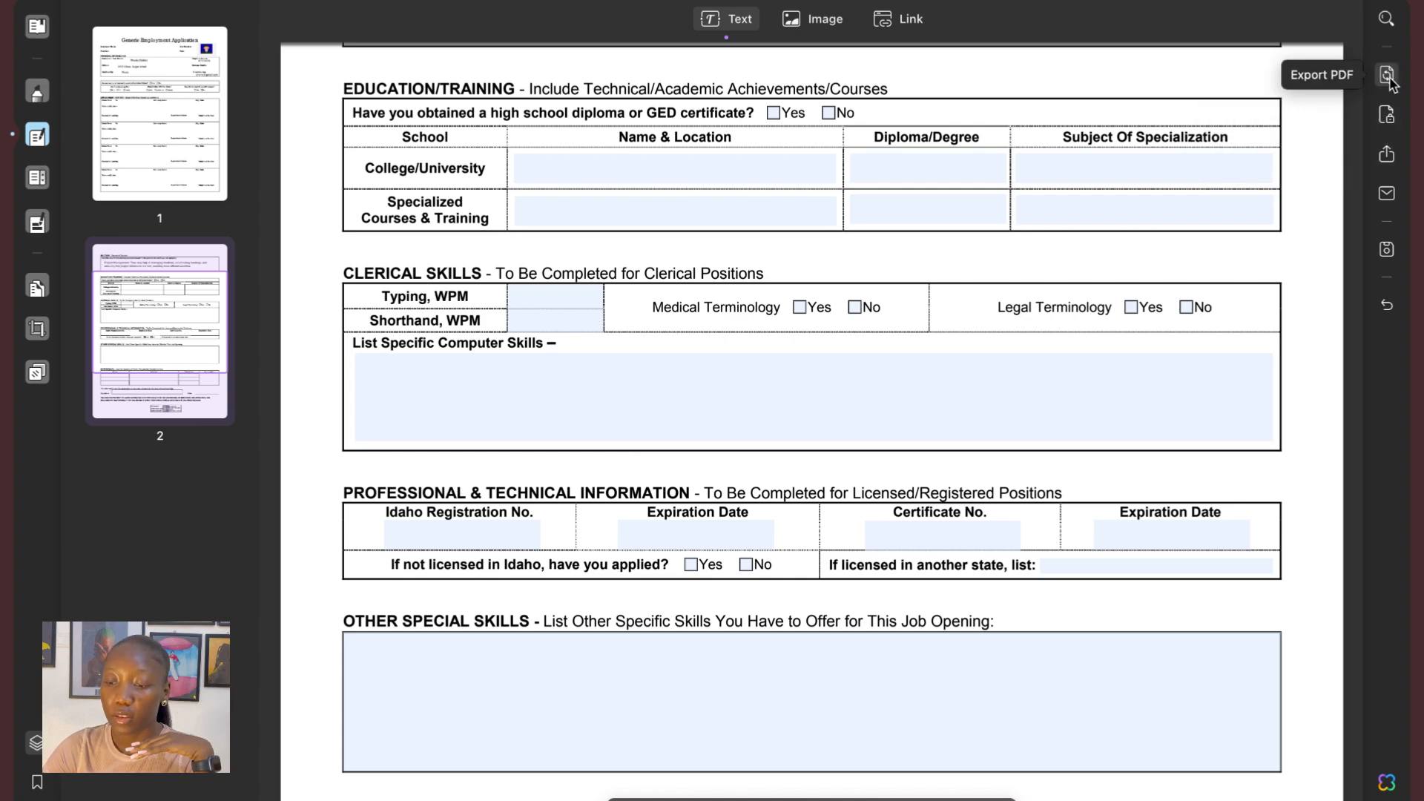
Step: Browse the Export PDF formats and bring up the saving options
{"action": "left_click", "coordinate": [1386, 76]}
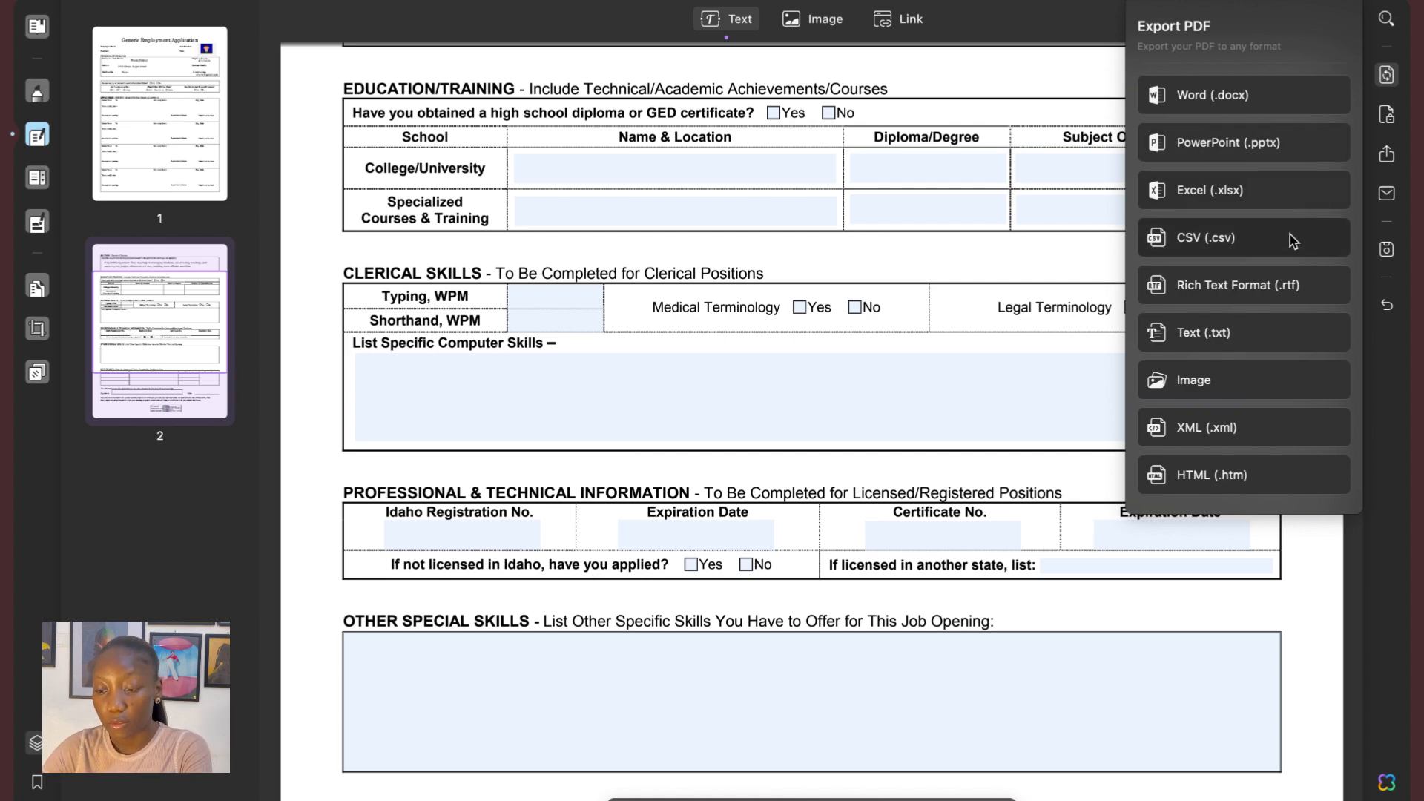
{"action": "mouse_move", "coordinate": [1181, 512]}
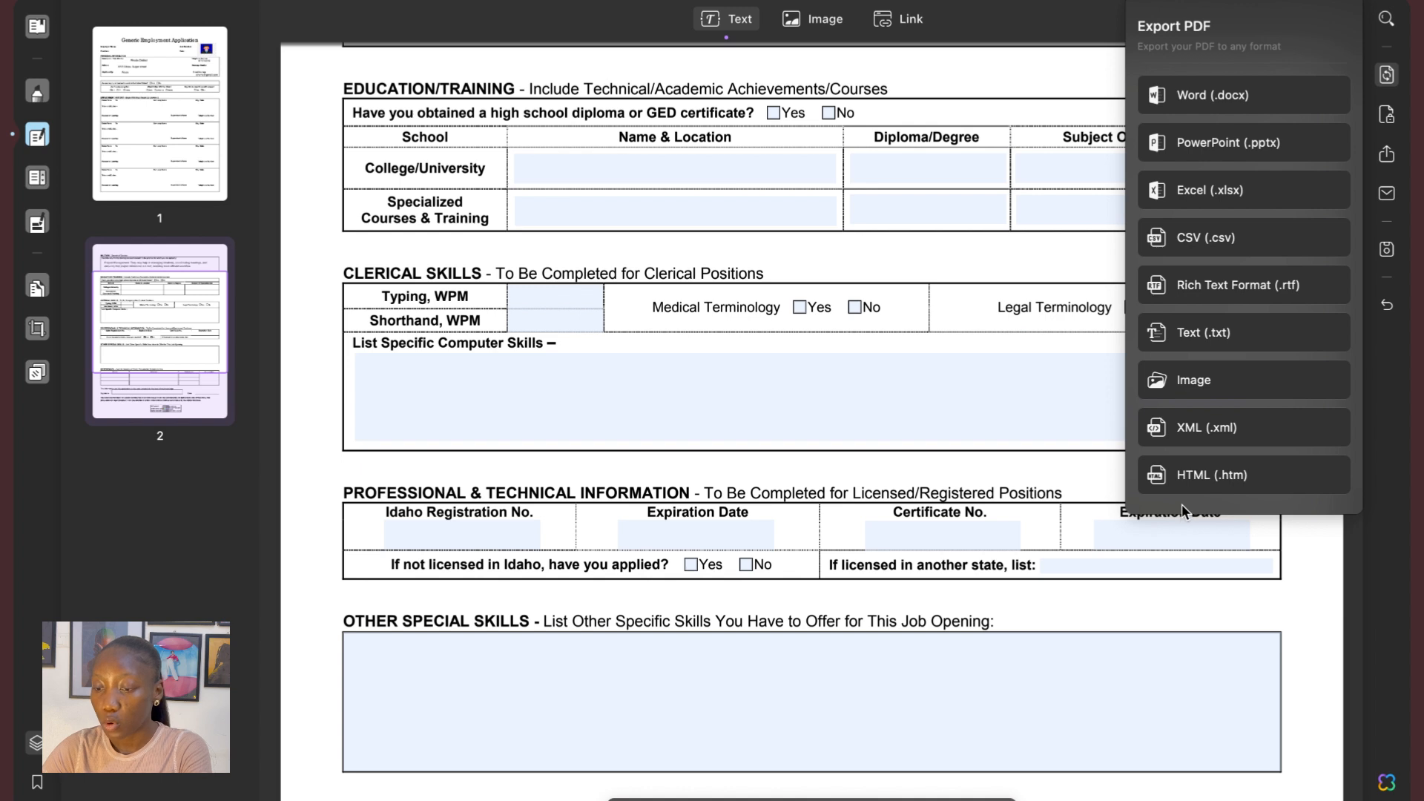
{"action": "mouse_move", "coordinate": [1395, 82]}
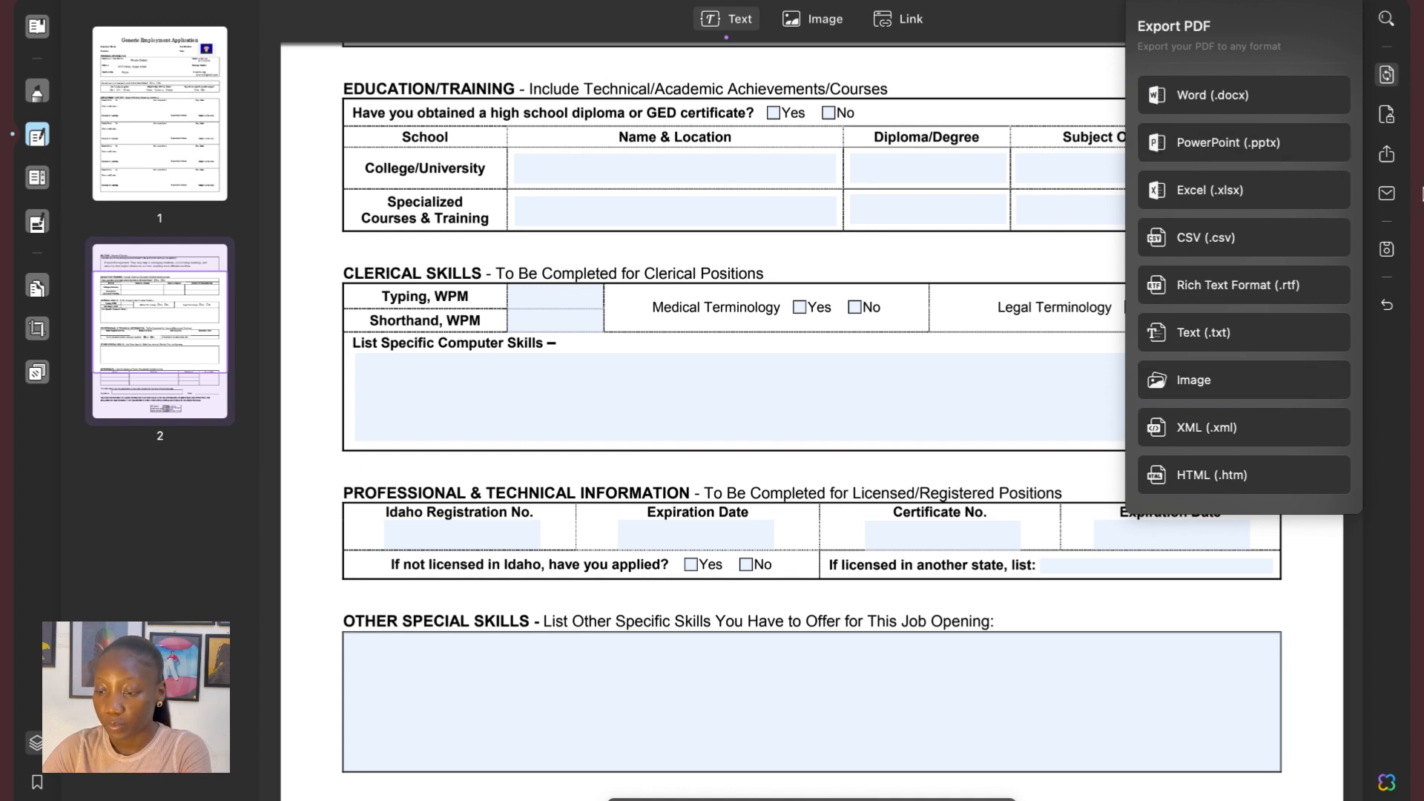
{"action": "left_click", "coordinate": [1385, 252]}
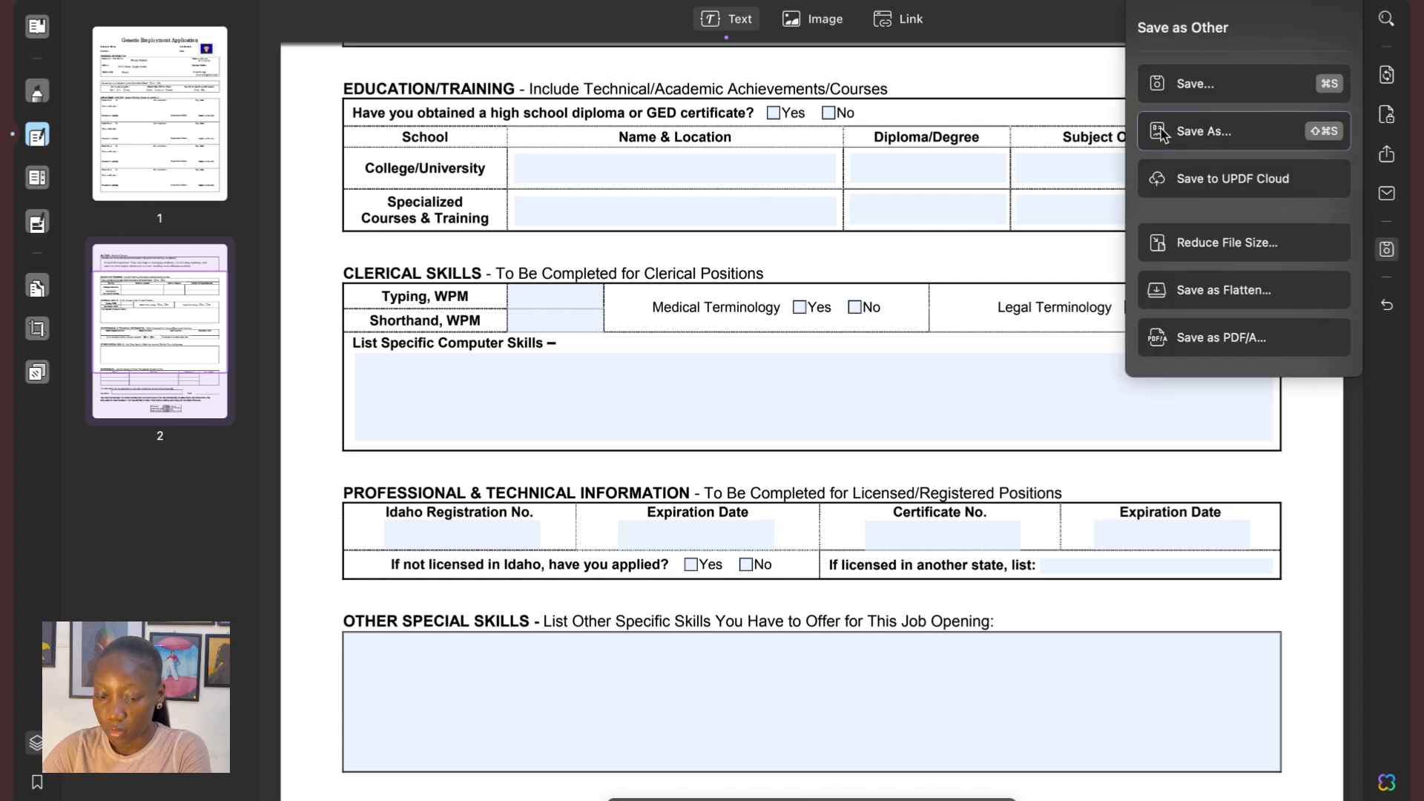
Step: Start Save As for a new PDF named 10890 (1)_Signed.pdf in Downloads
{"action": "left_click", "coordinate": [1203, 130]}
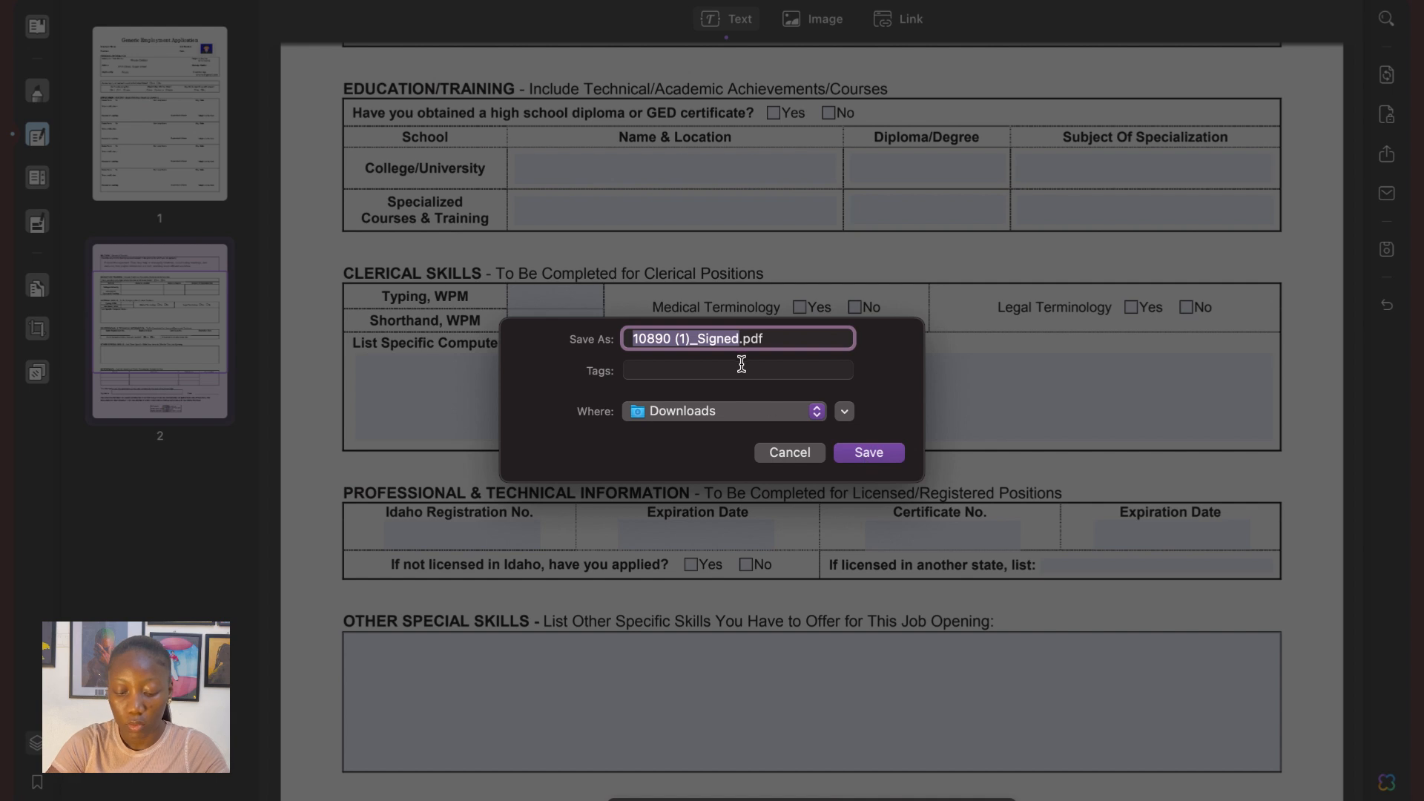